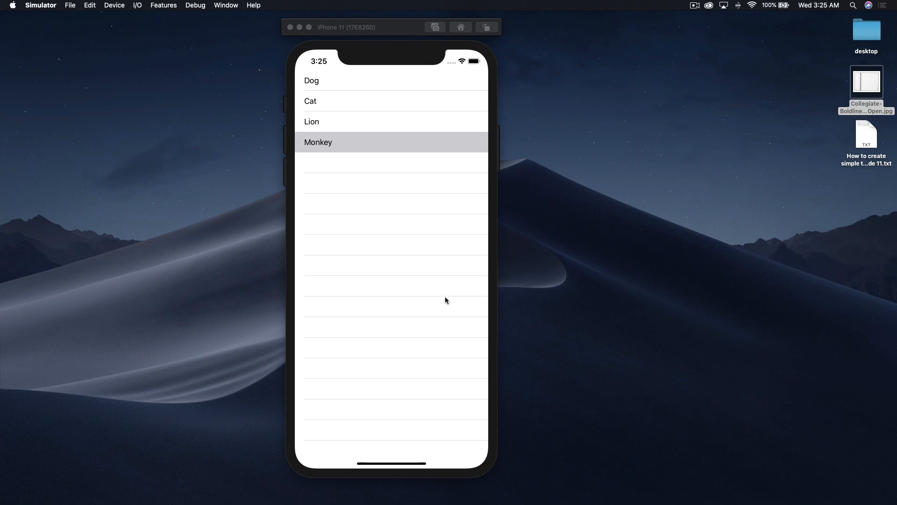
mouse_move(428, 205)
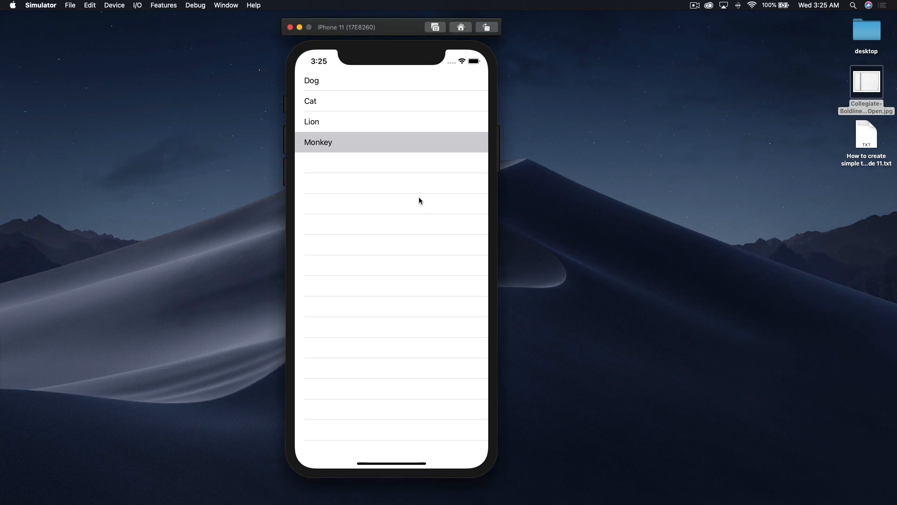
mouse_move(406, 158)
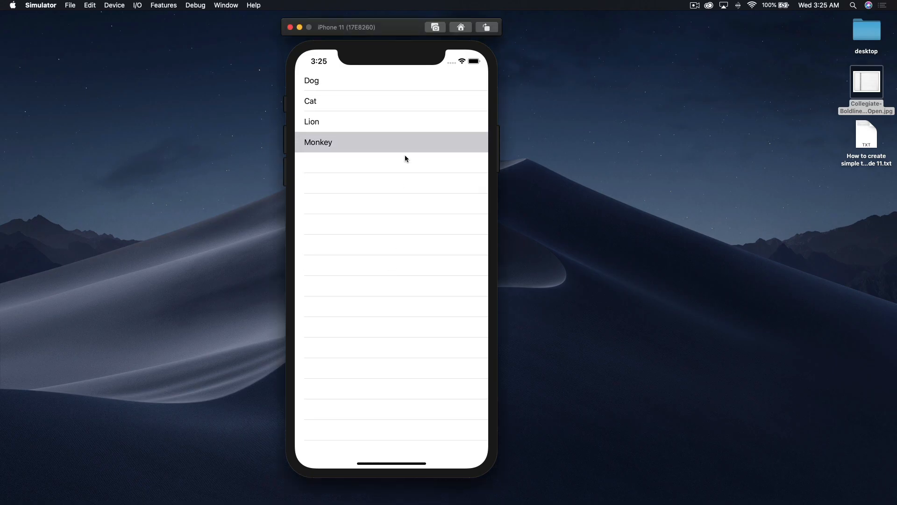
mouse_move(389, 266)
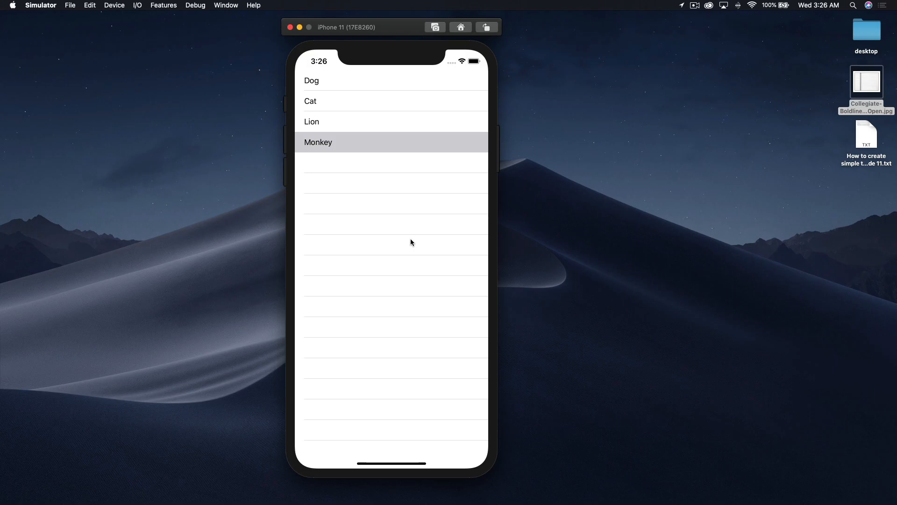
mouse_move(365, 43)
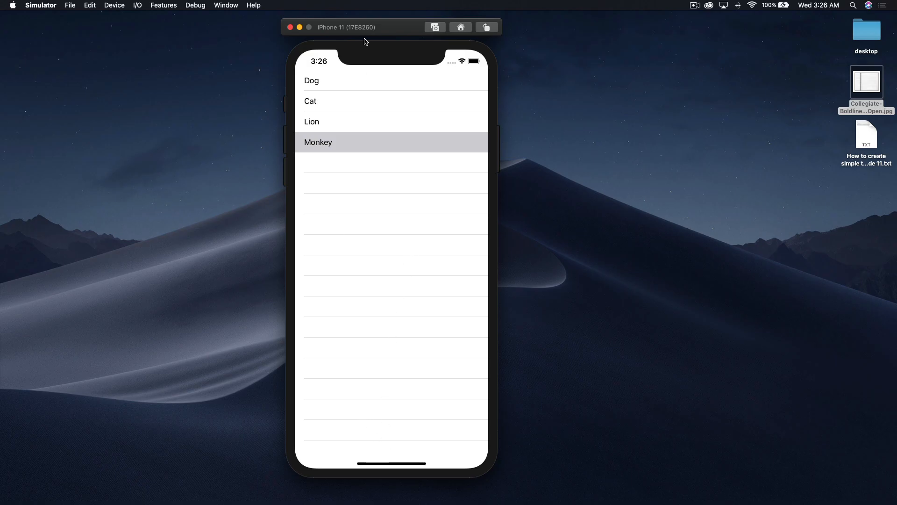
mouse_move(311, 488)
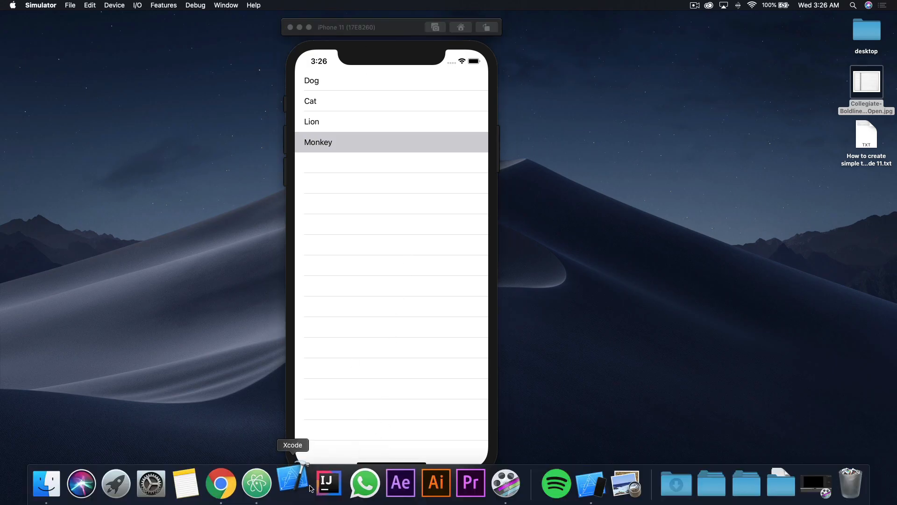
Start a new Single View App project and name the product SimpleTableView.
click(292, 483)
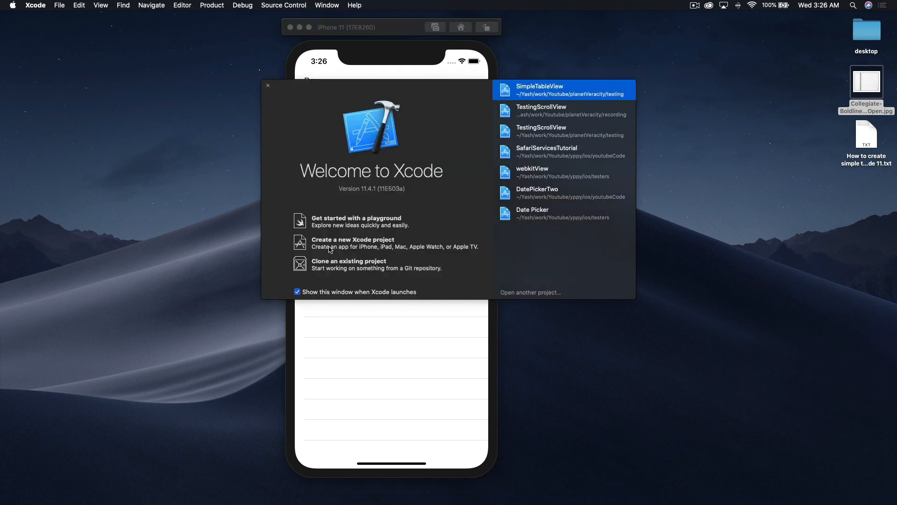
click(353, 242)
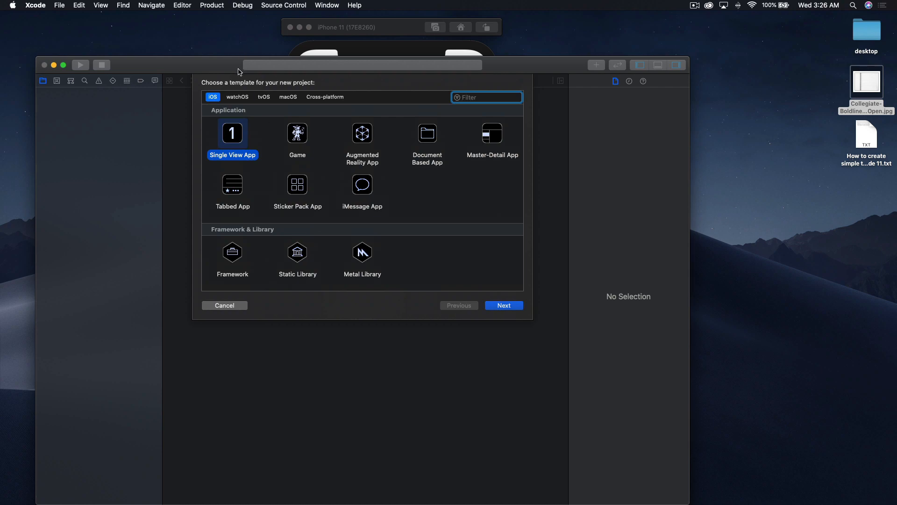
click(504, 305)
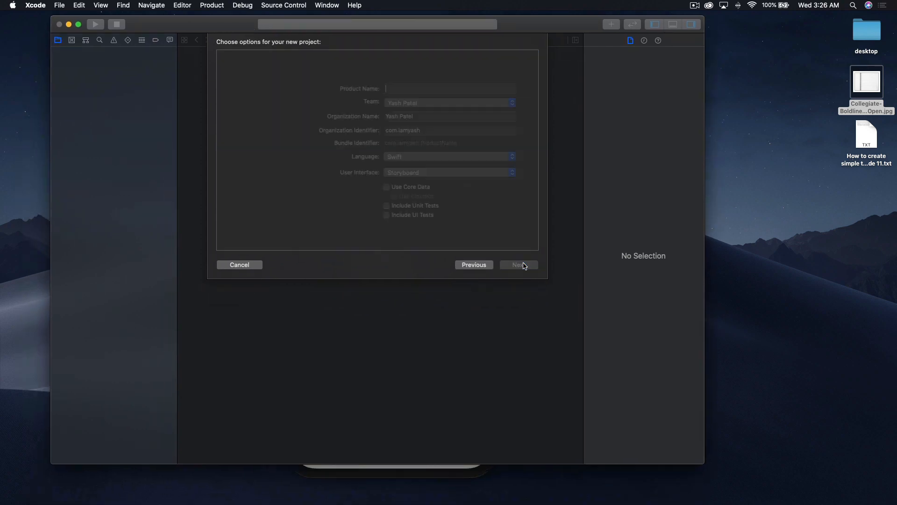
click(407, 88)
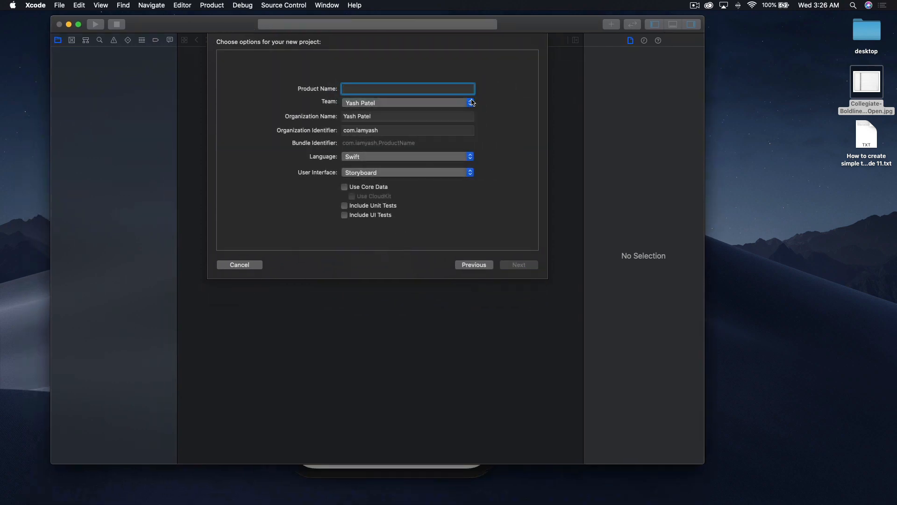
text(SimpleTableView)
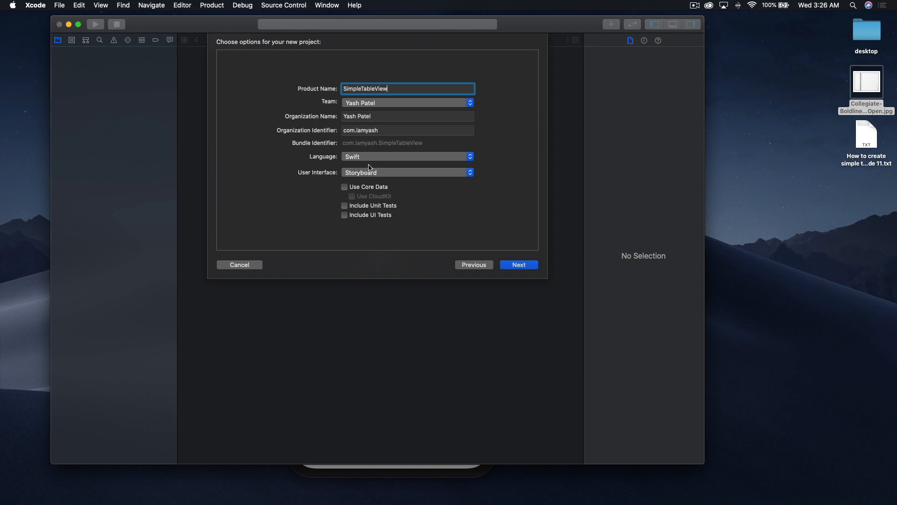
mouse_move(315, 162)
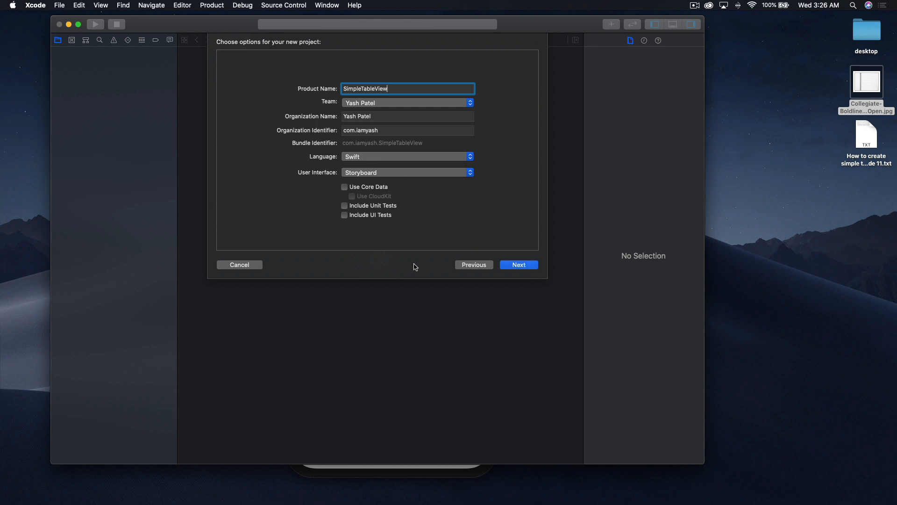
Save the new project into the recording folder and create it.
click(519, 264)
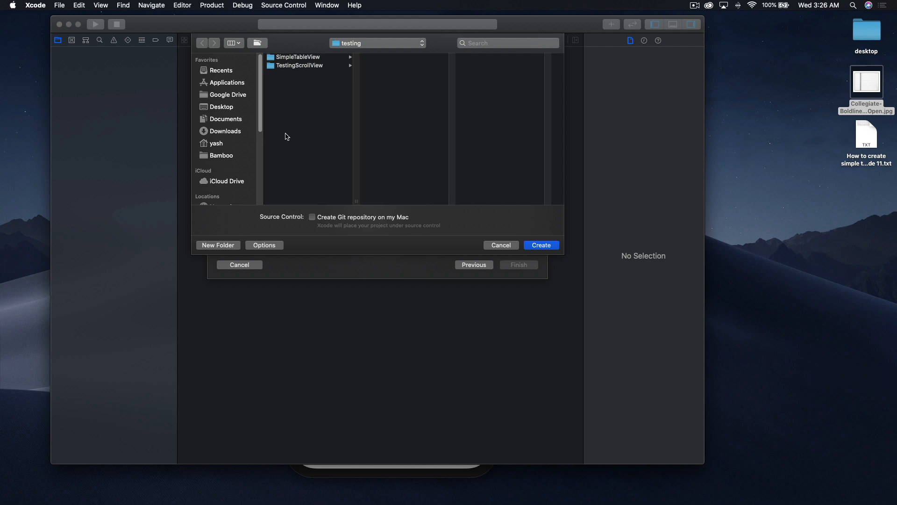
click(216, 143)
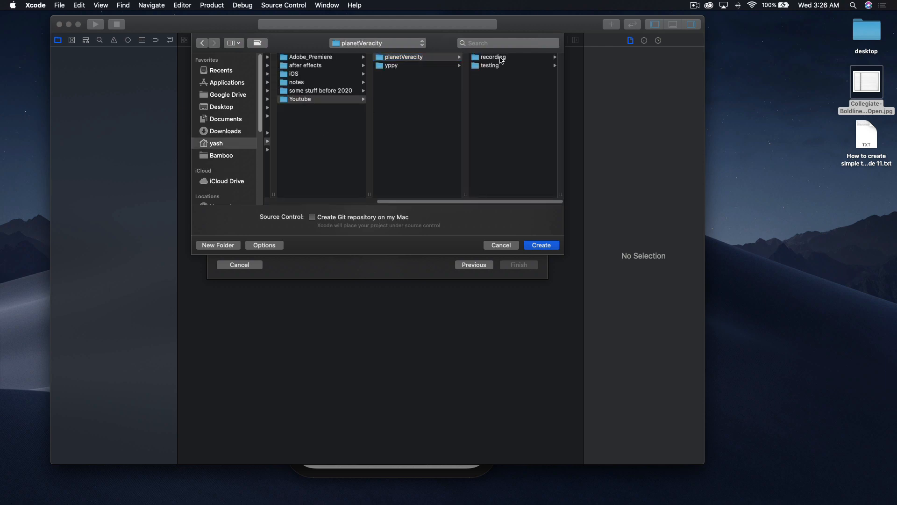
double_click(490, 56)
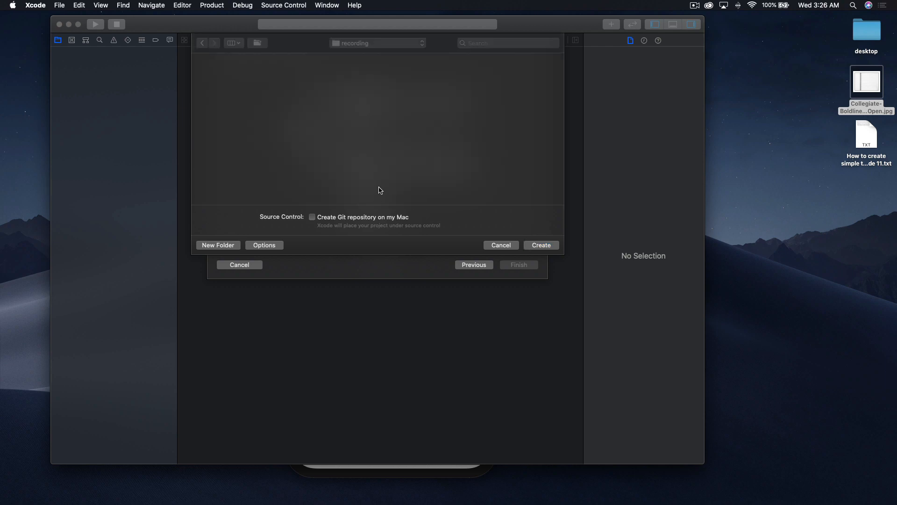
click(543, 245)
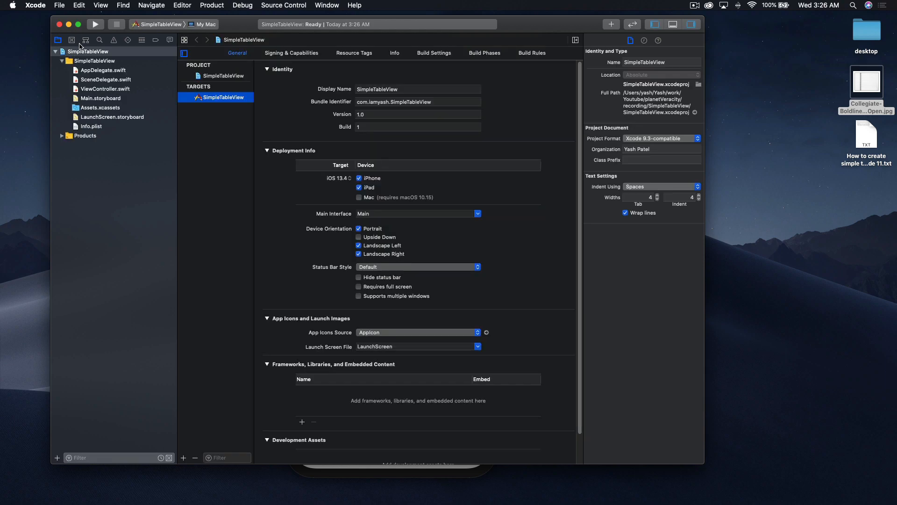
Run the app on the iPhone 11 simulator and open Main.storyboard for layout.
click(164, 25)
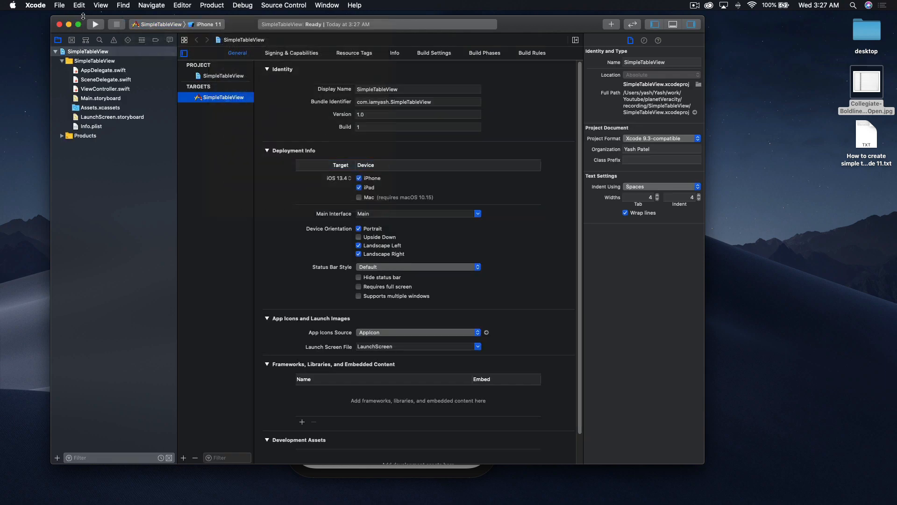
click(97, 25)
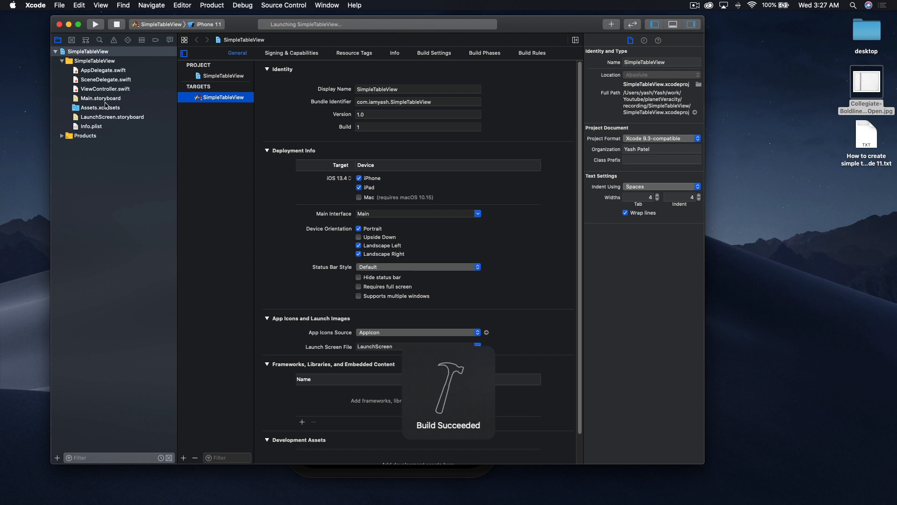
click(99, 98)
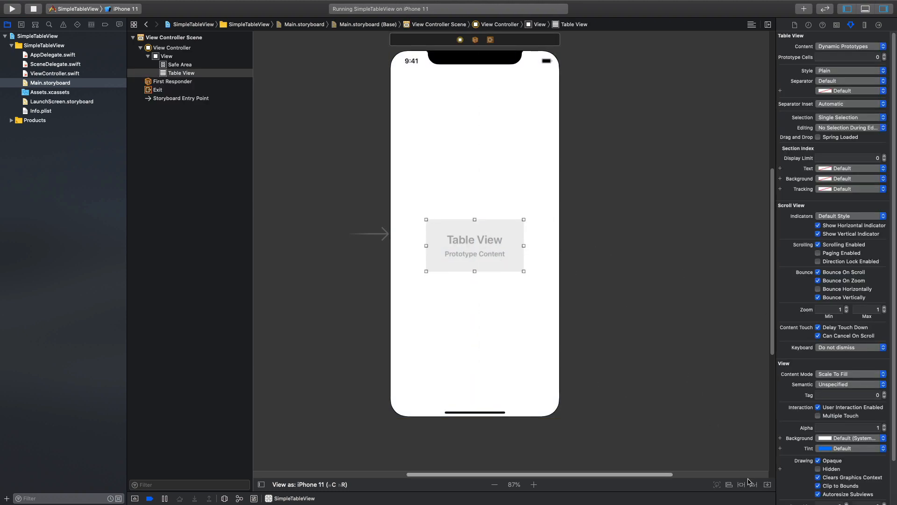
Add four zero-spacing constraints pinning the table view to every edge.
click(728, 484)
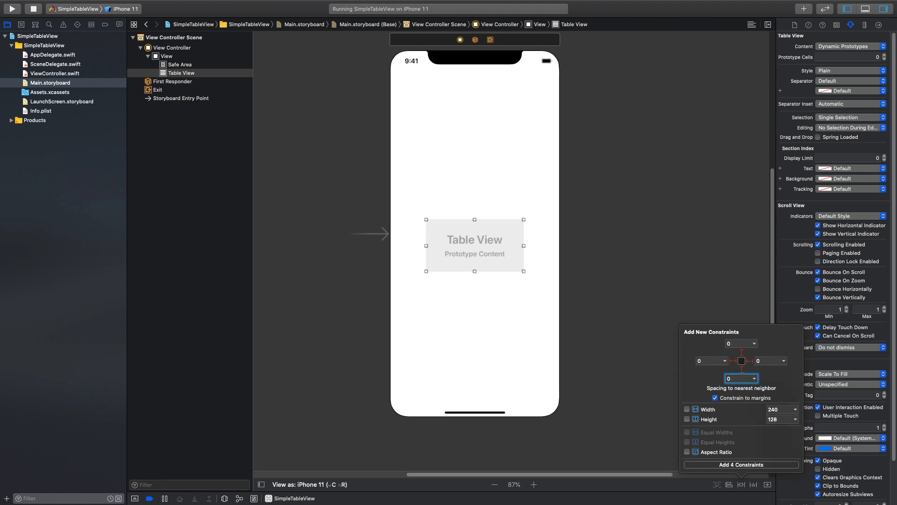
click(741, 465)
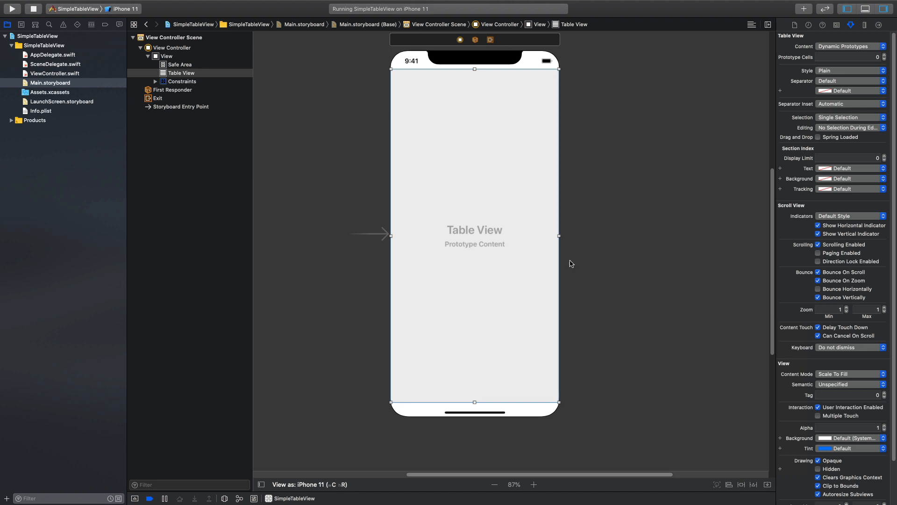
mouse_move(435, 129)
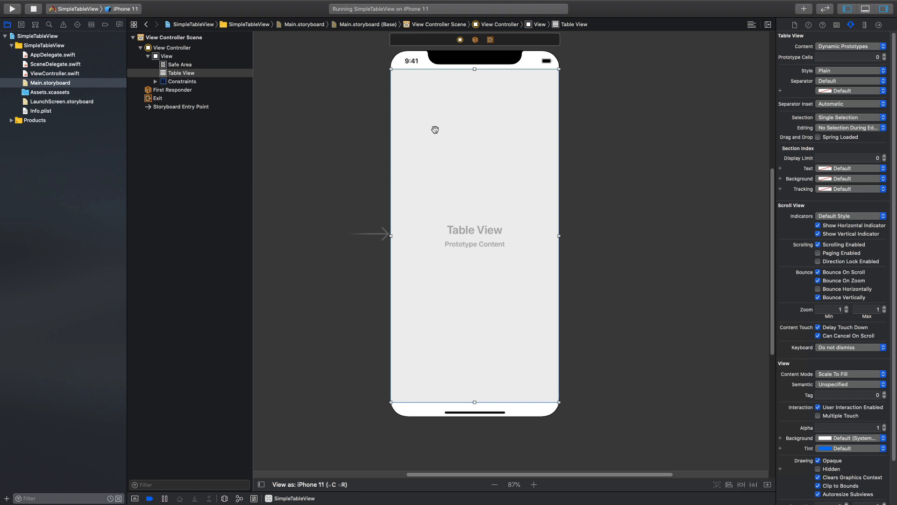
mouse_move(562, 136)
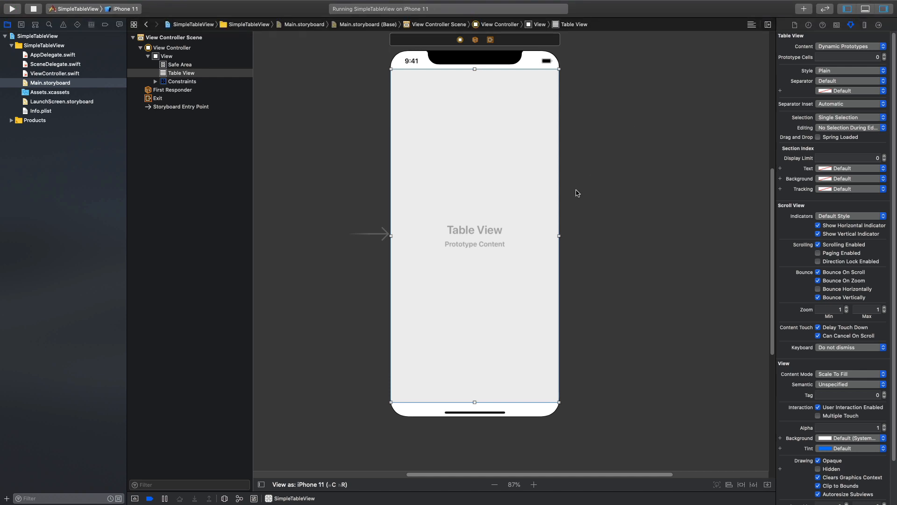
mouse_move(812, 100)
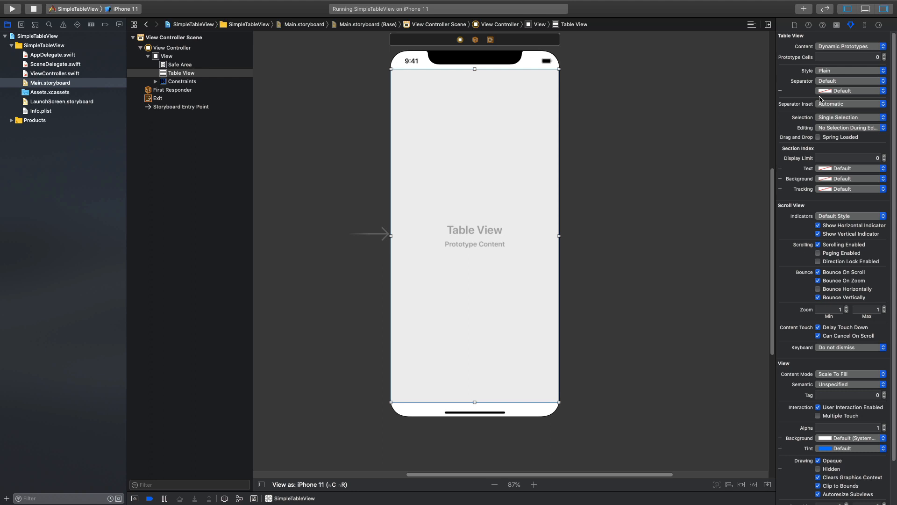
mouse_move(890, 58)
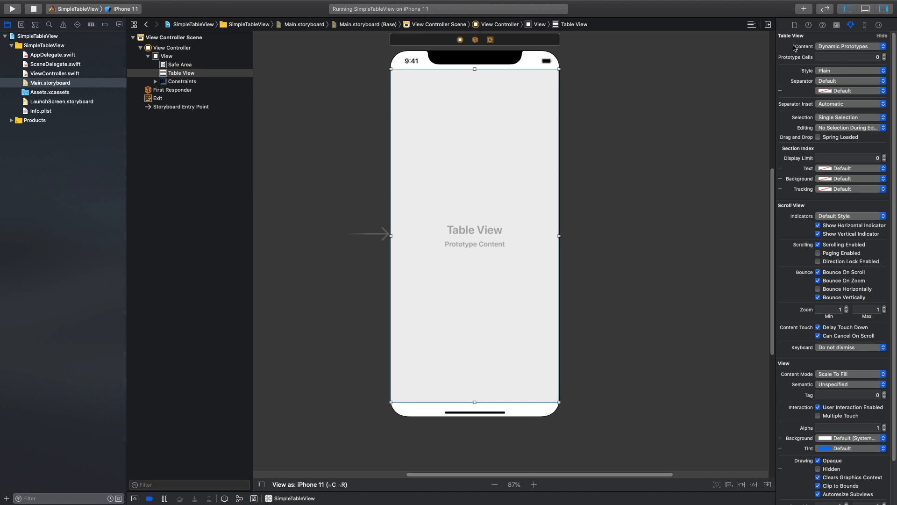
mouse_move(780, 84)
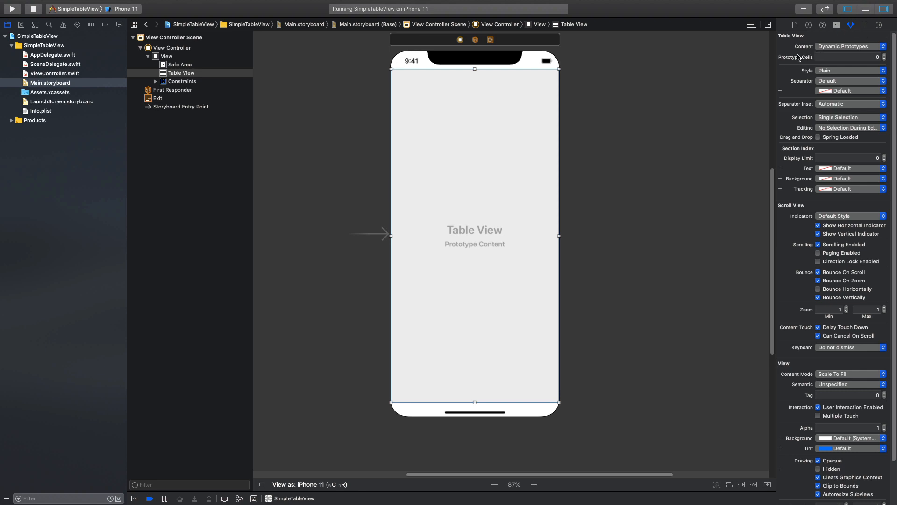
Add one prototype cell and set its reuse identifier to animalCell.
click(894, 55)
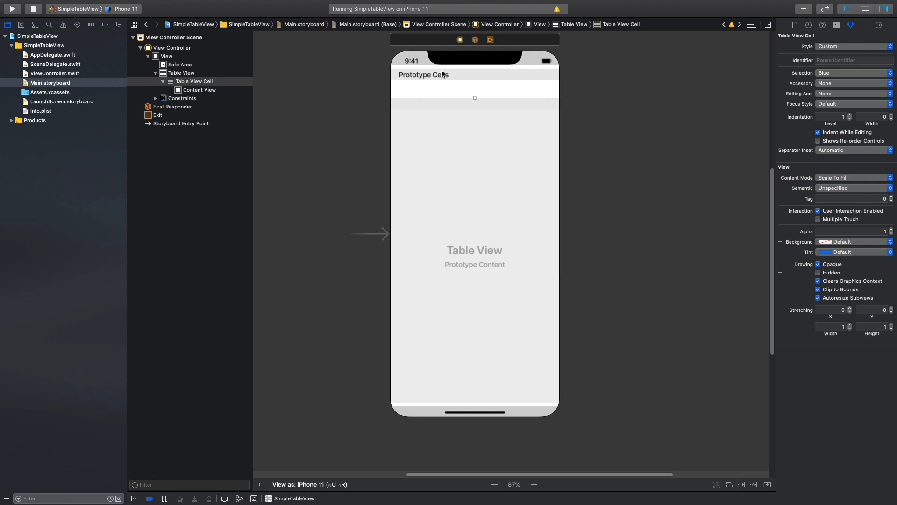
click(460, 39)
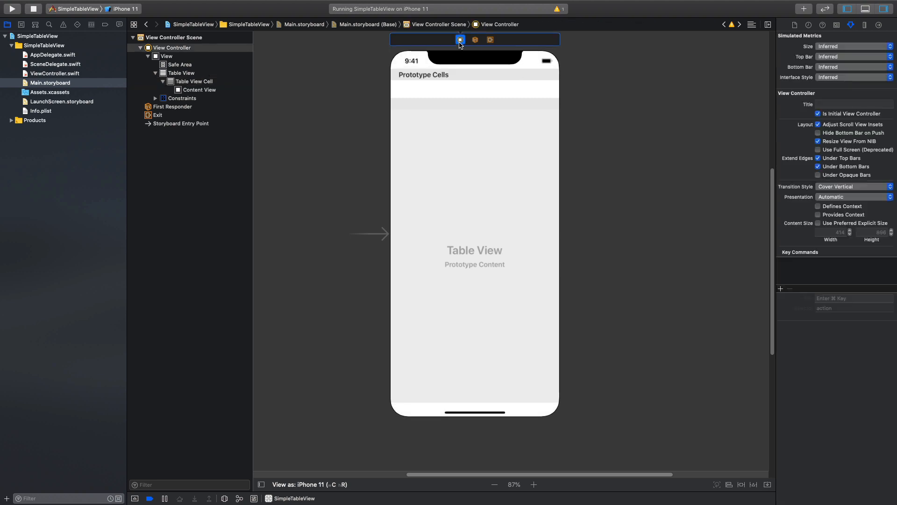
mouse_move(203, 132)
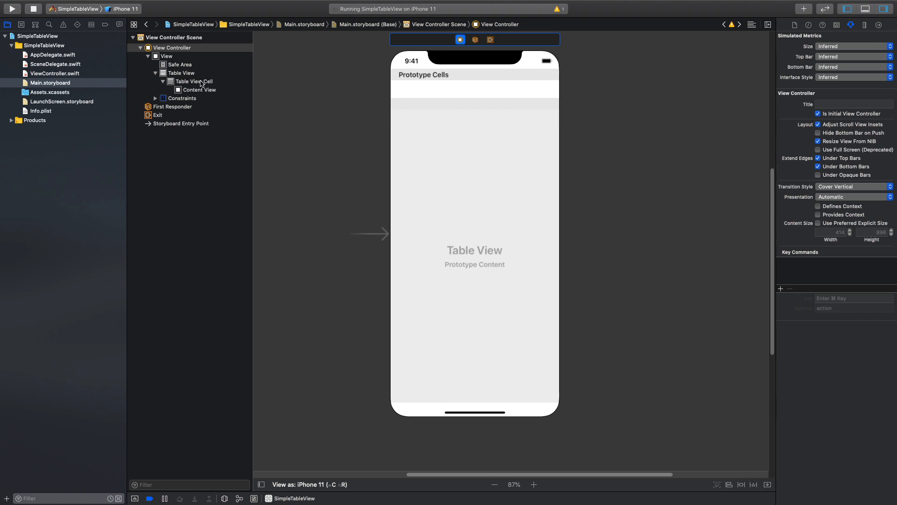
click(193, 81)
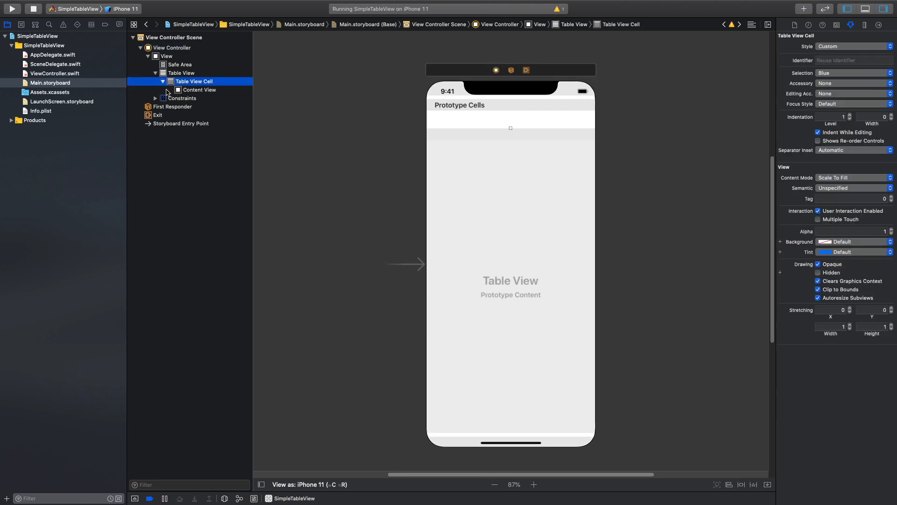
click(855, 60)
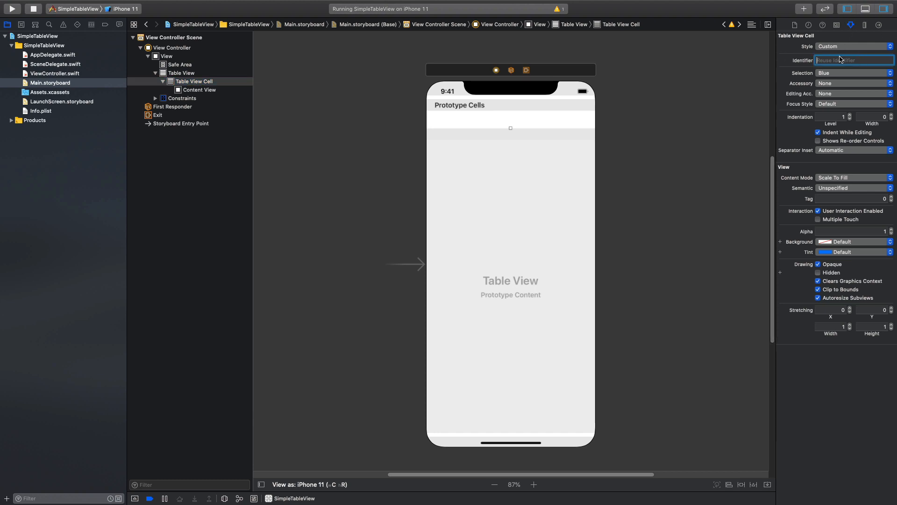
text(a)
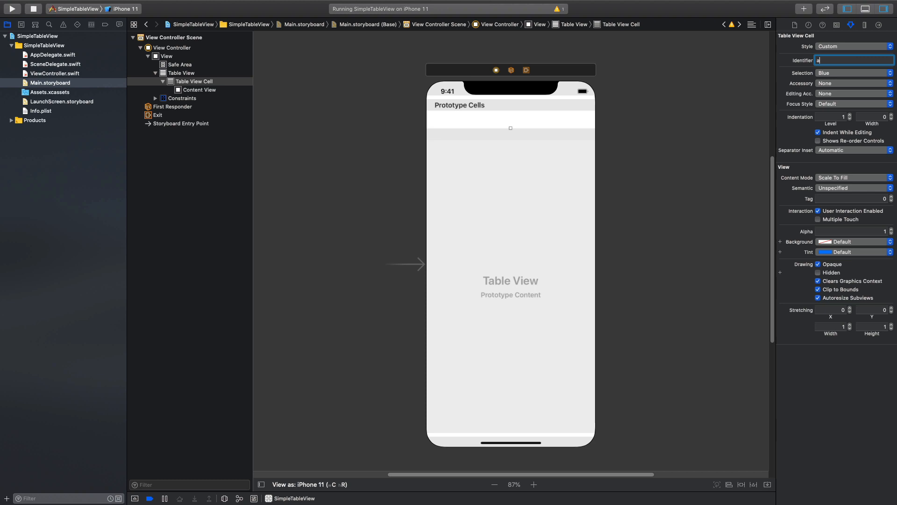
text(animalCell)
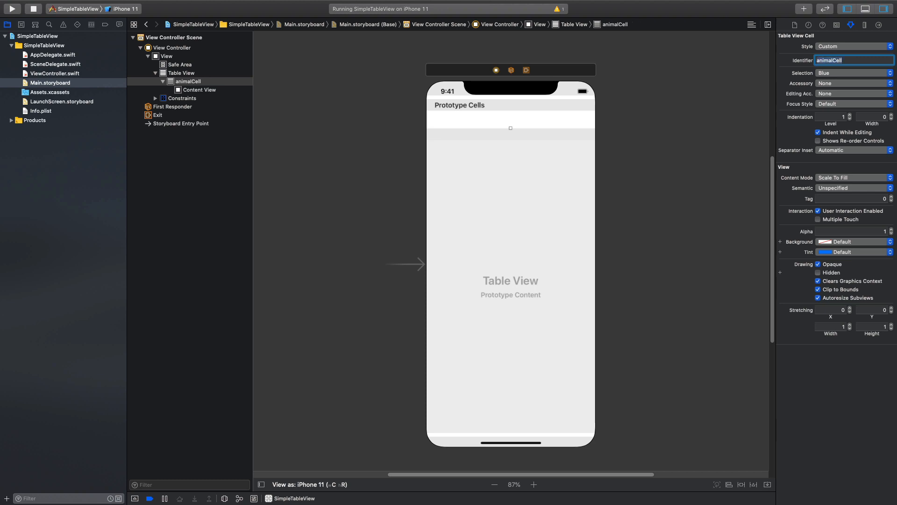
mouse_move(815, 65)
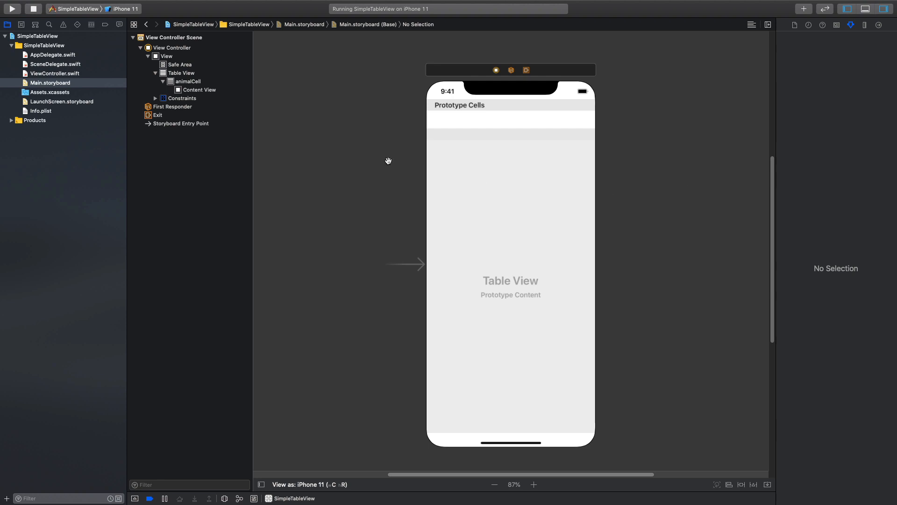
Connect the table view as an outlet named animalTableView and show ViewController.swift alone.
click(496, 70)
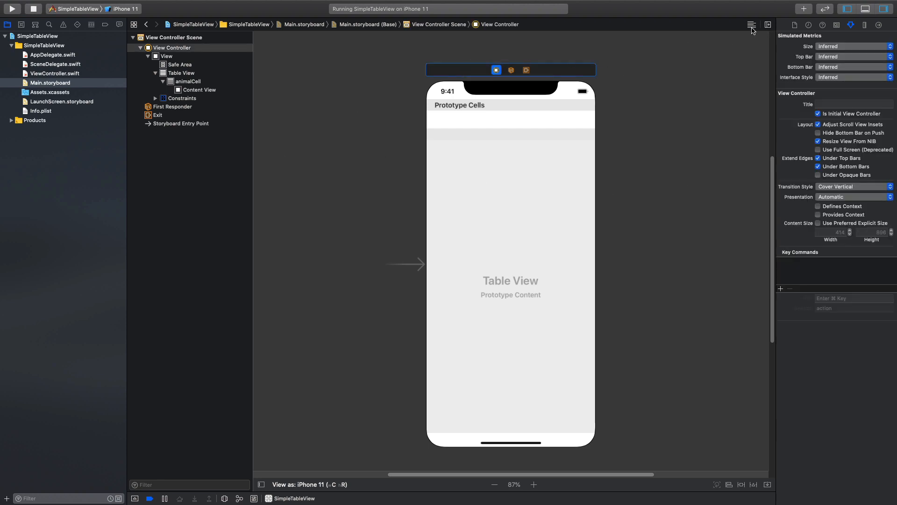
mouse_move(750, 24)
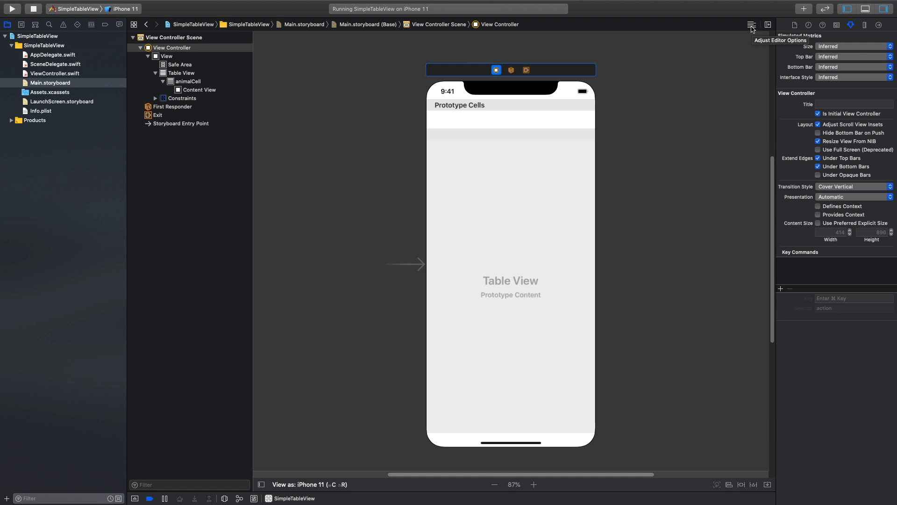
mouse_move(753, 28)
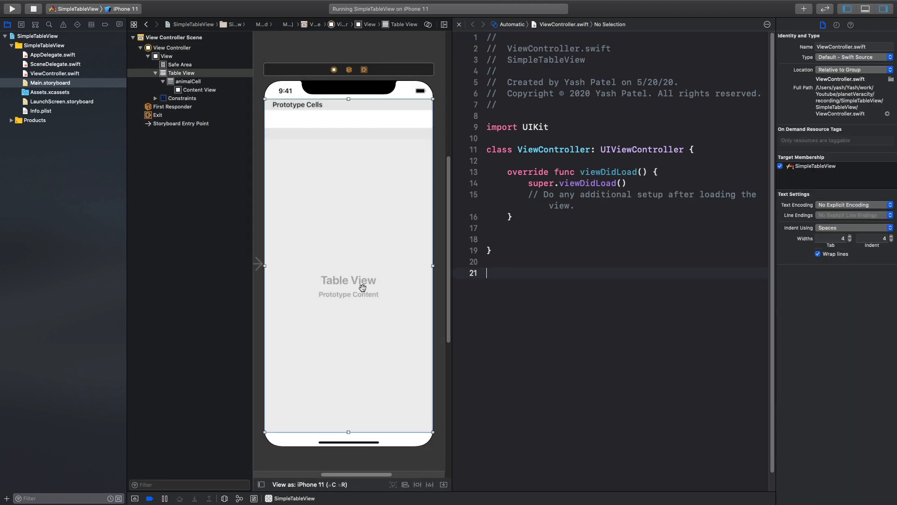
drag(306, 210, 583, 166)
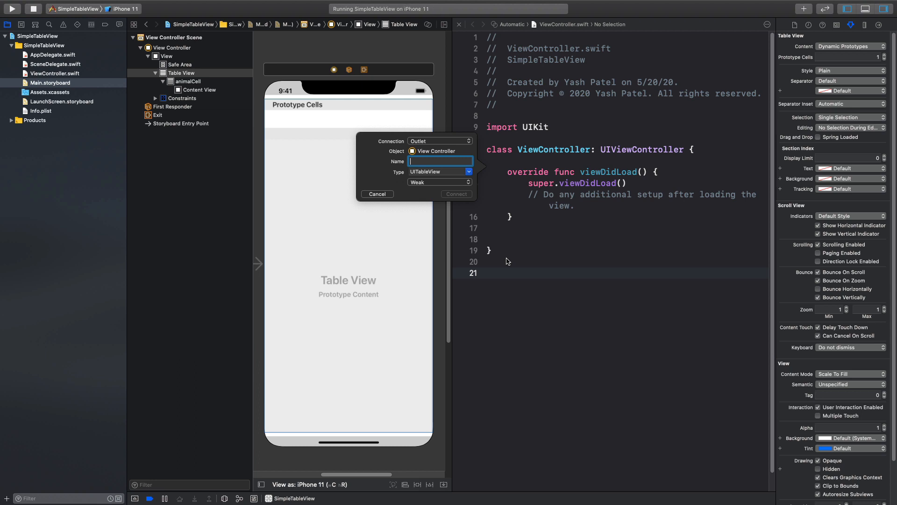
text(animal)
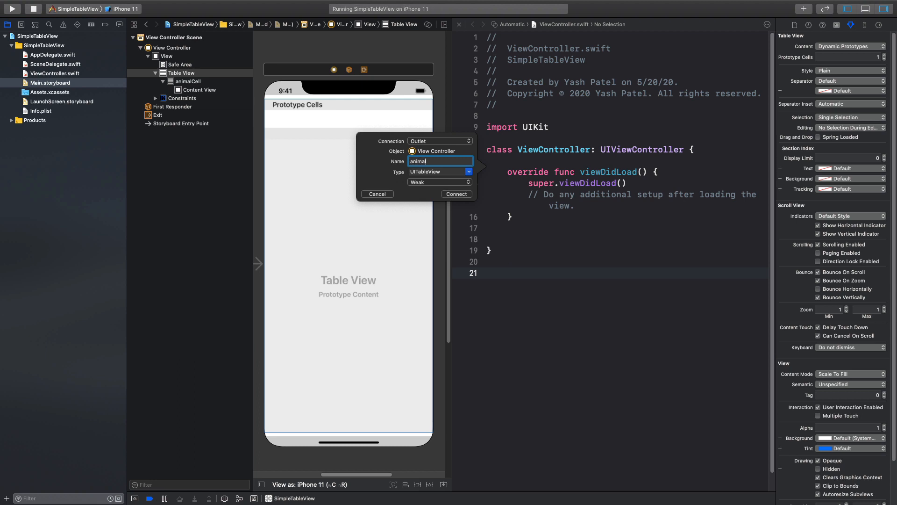
text(TableView)
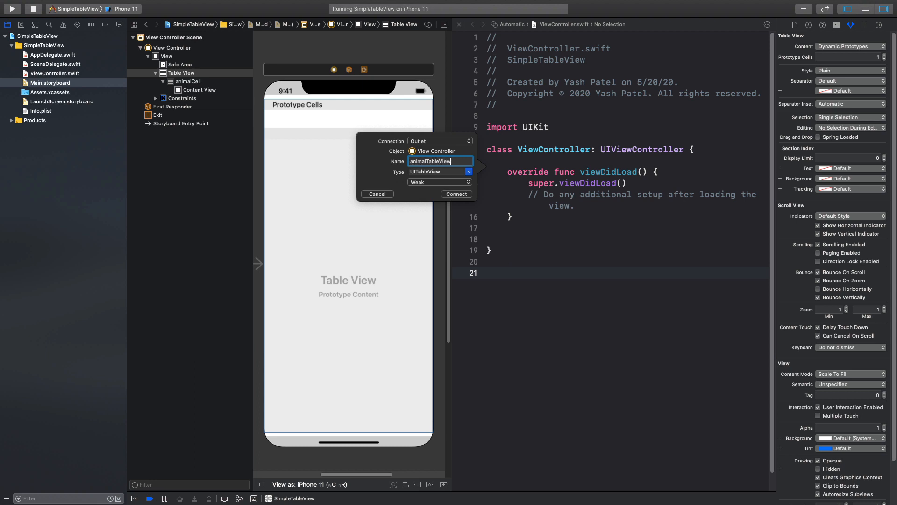
click(456, 195)
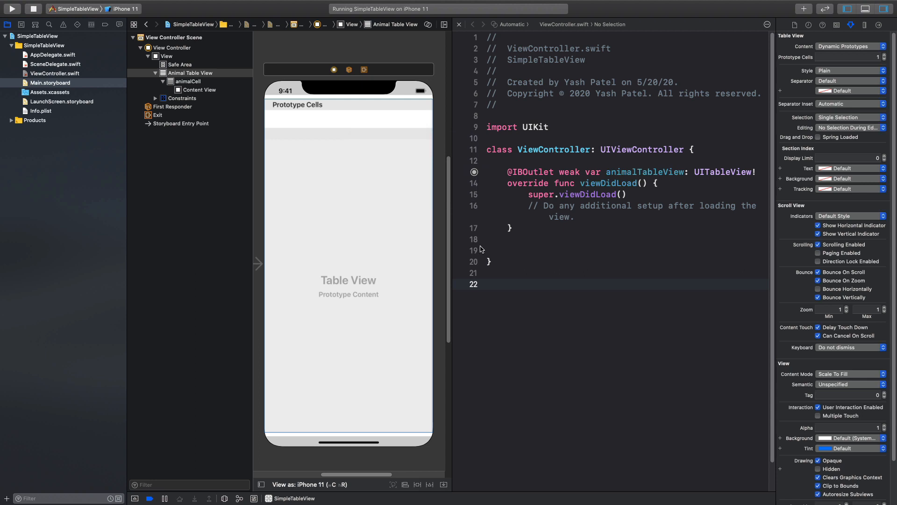
mouse_move(473, 244)
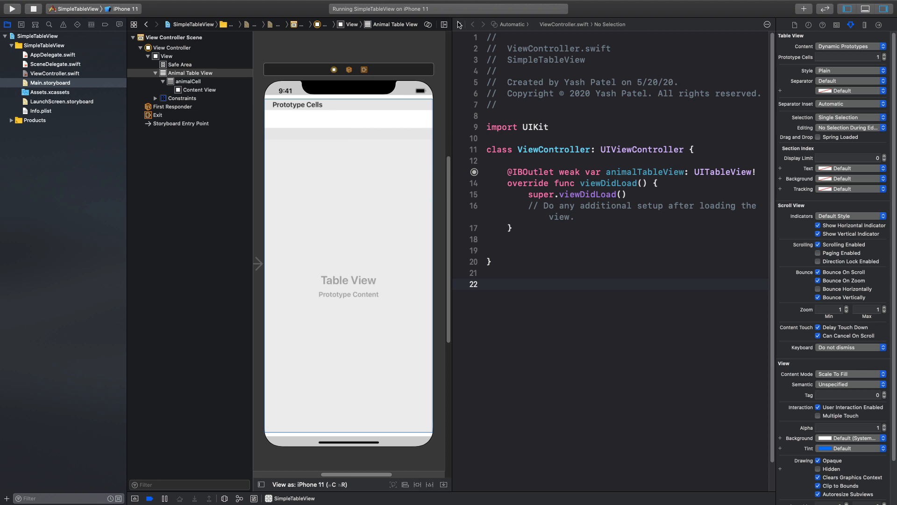
click(55, 72)
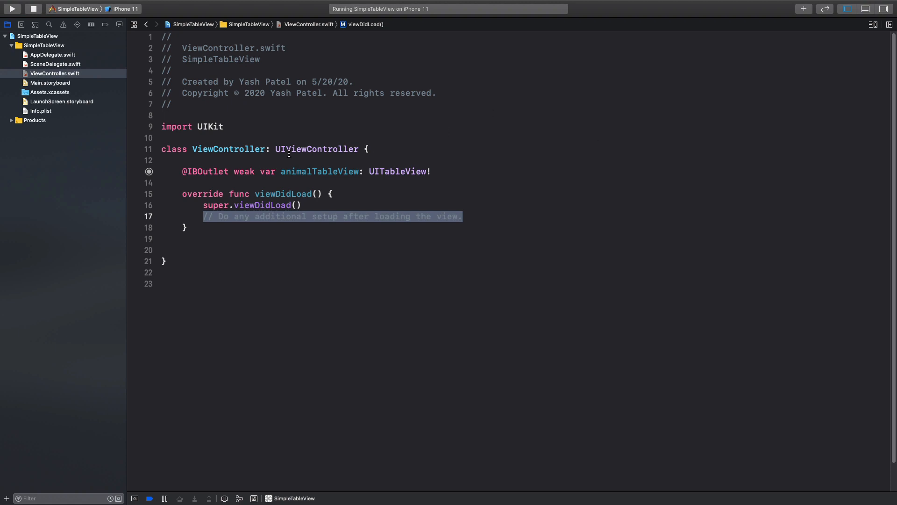
Set animalTableView's delegate and dataSource to self in viewDidLoad, then begin an extension.
double_click(230, 148)
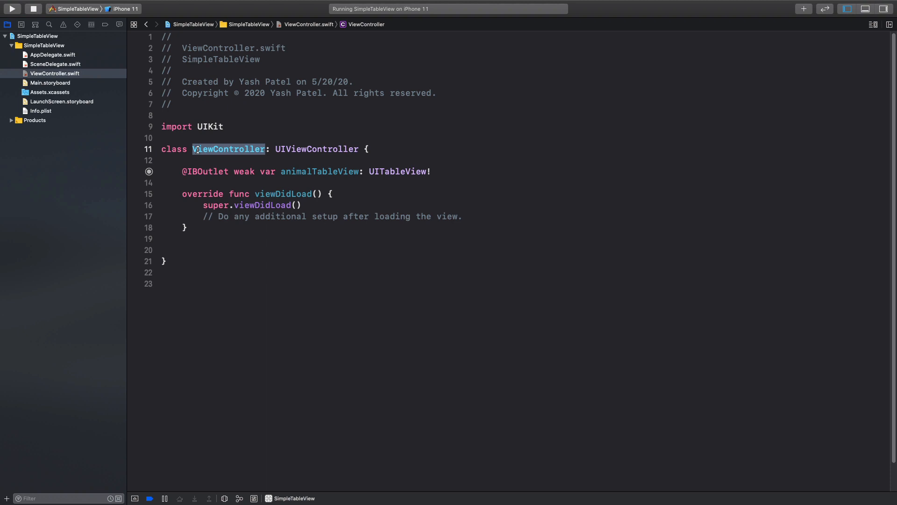
click(469, 217)
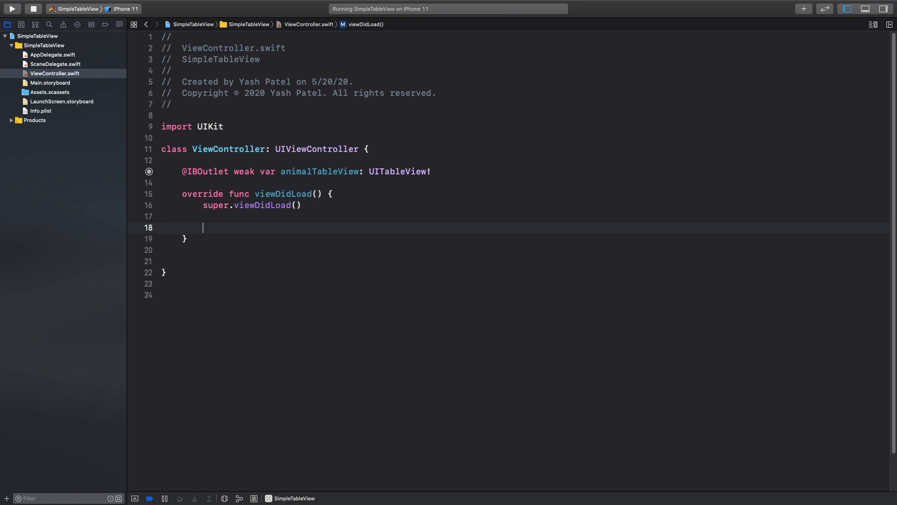
text(animalTableView.delegate = self)
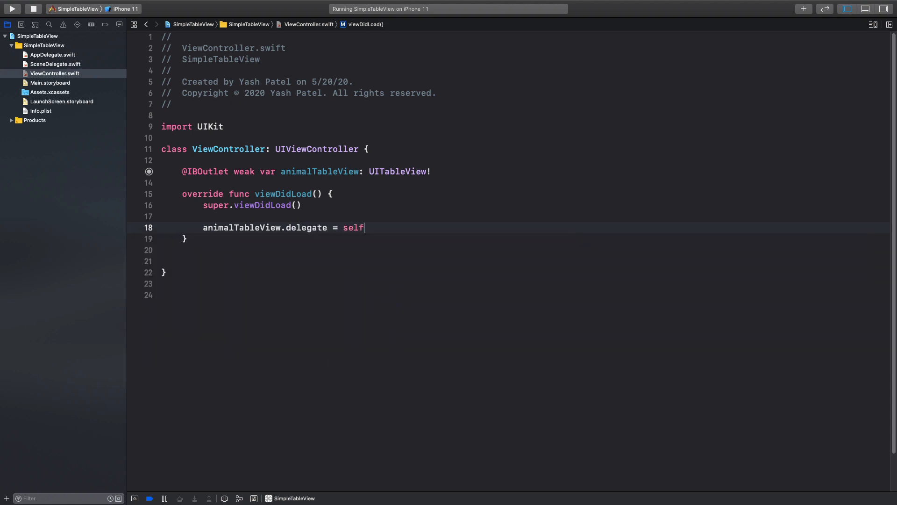
text(animalTableView.)
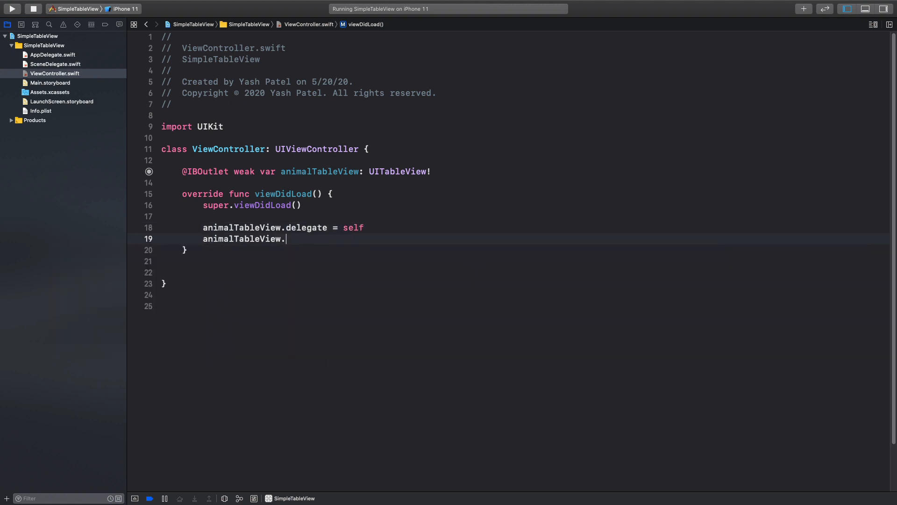
text(dataSource = self)
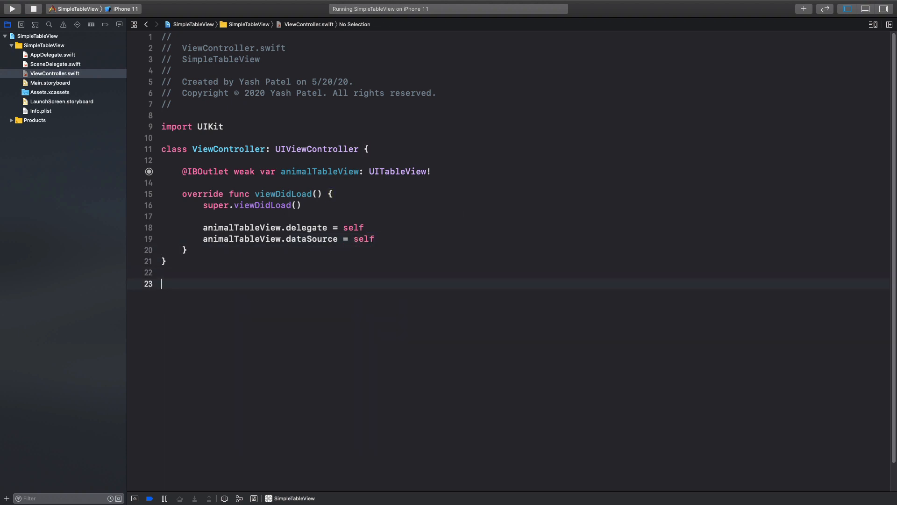
text(extension)
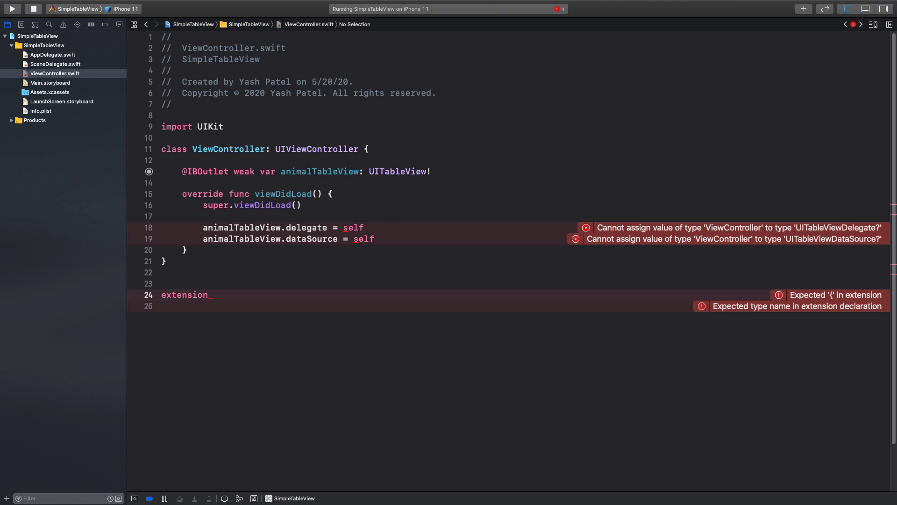
Declare the ViewController extension adopting UITableViewDelegate and UITableViewDataSource.
text(ViewController:)
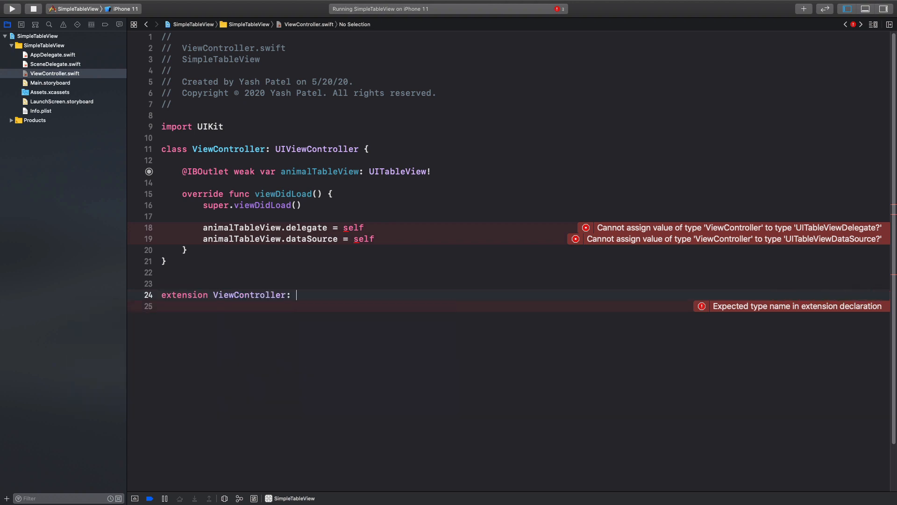
text(uitablev)
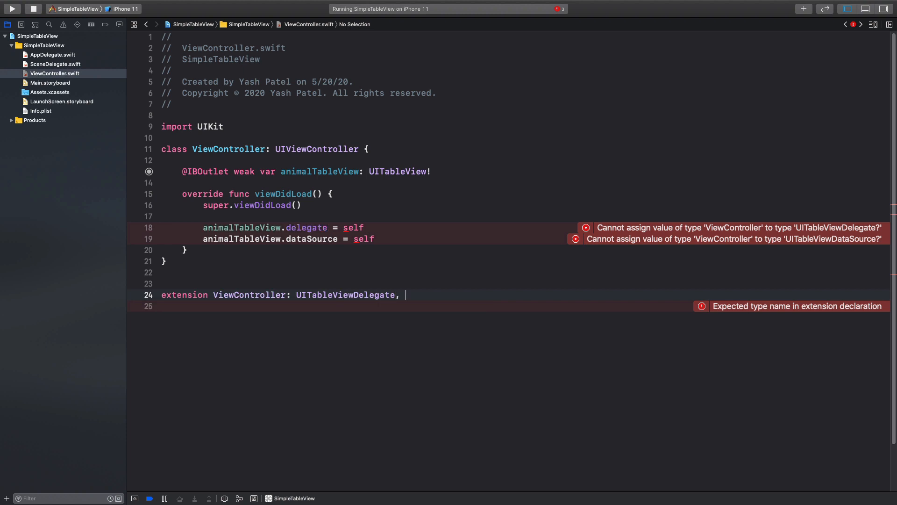
text(UITableViewDataSource)
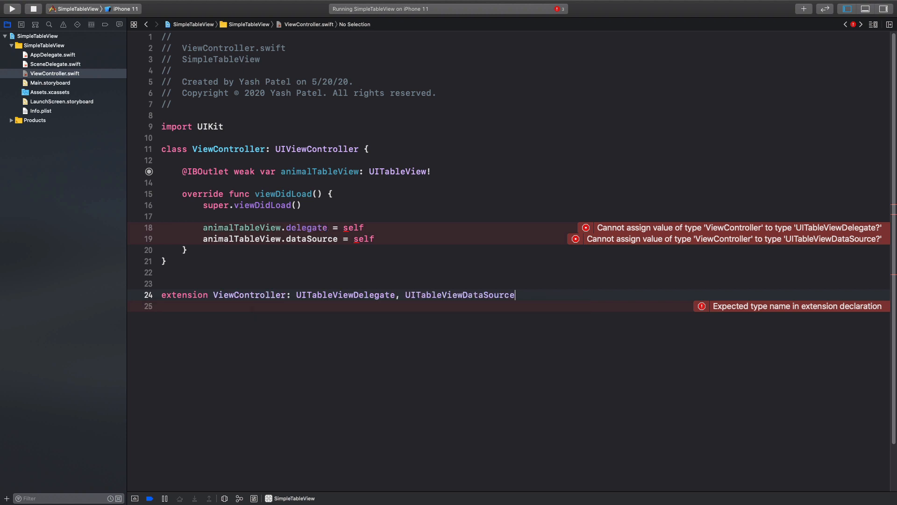
text({)
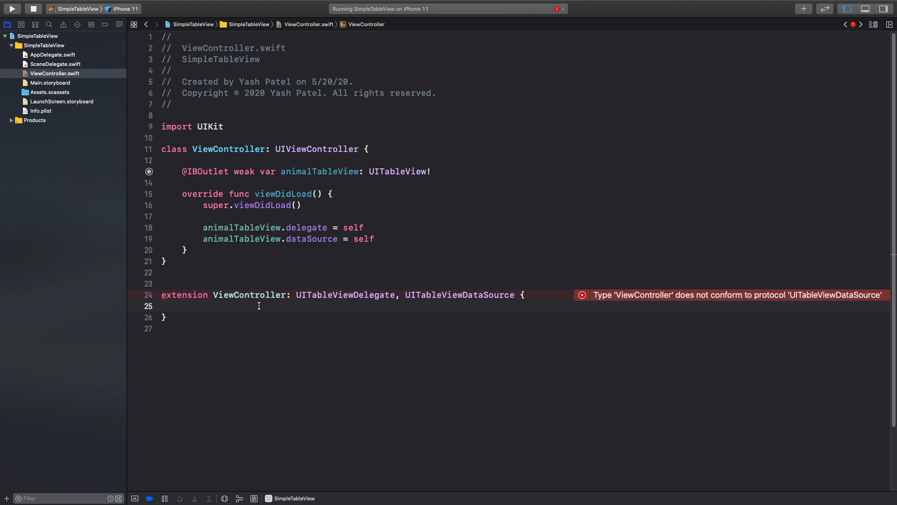
Add didSelectRowAt printing "You seleted one of the cell." when a row is tapped.
text(didsel)
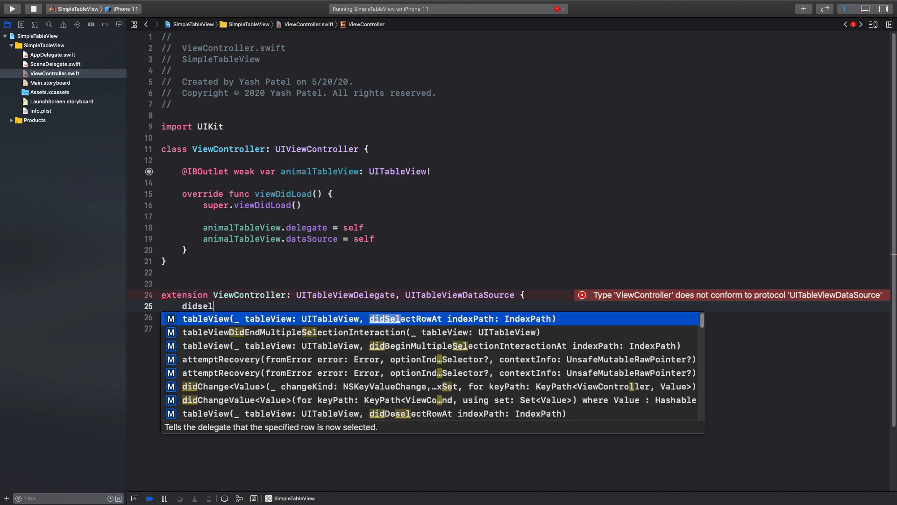
text(eView(_ tableView: UITableView,)
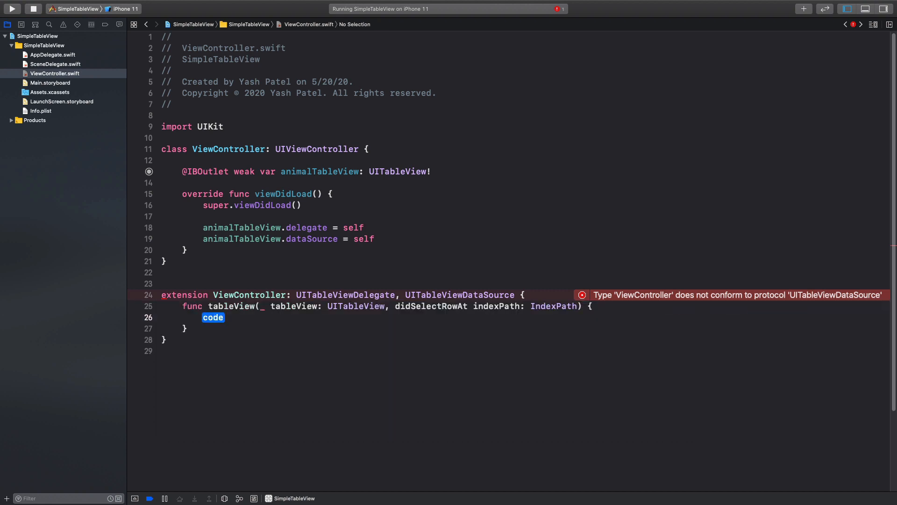
text(print("You)
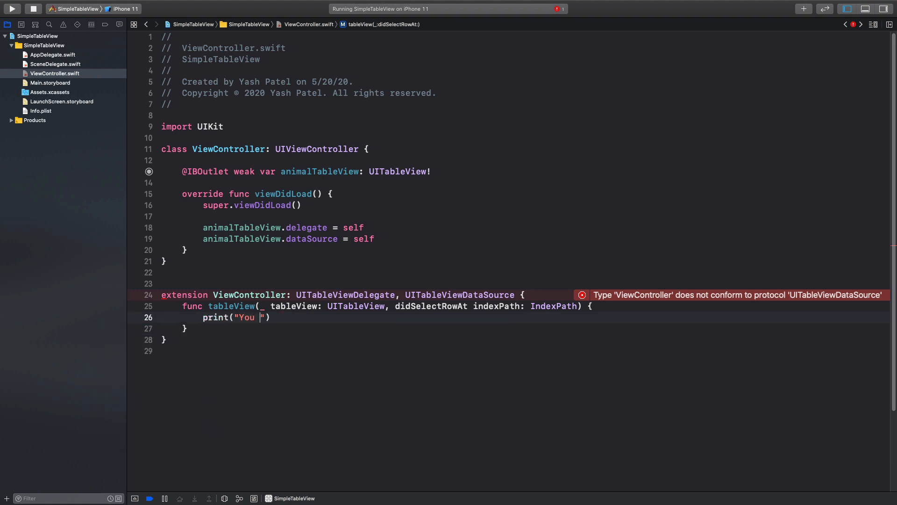
text(seleted)
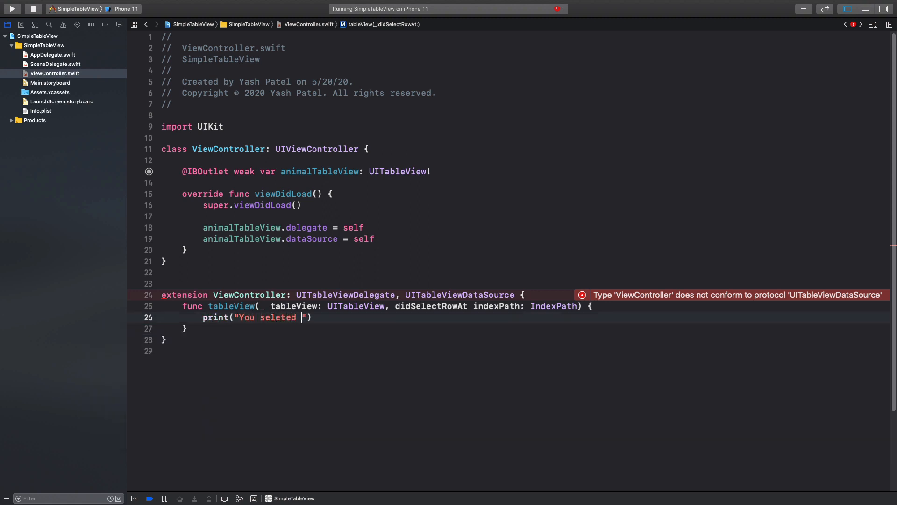
text(one of the cel)
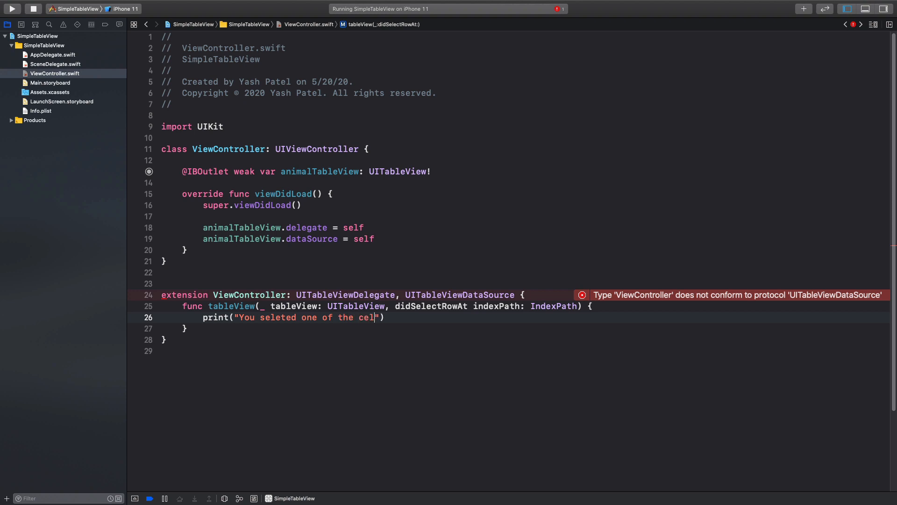
text(.)
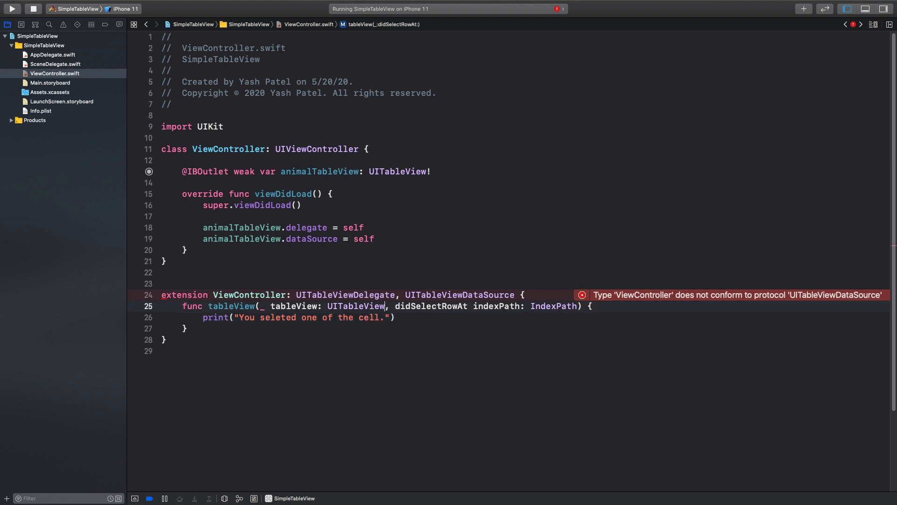
double_click(345, 295)
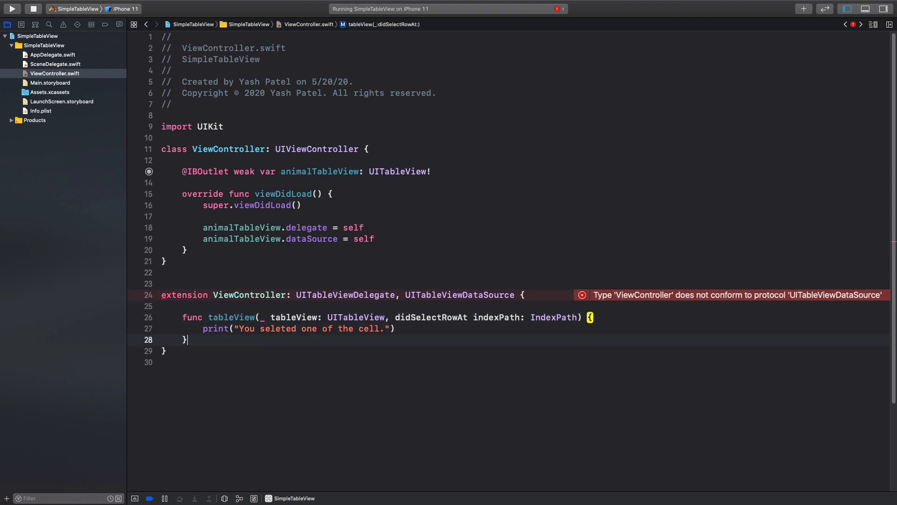
Add numberOfRowsInSection returning 6 rows.
text(numb)
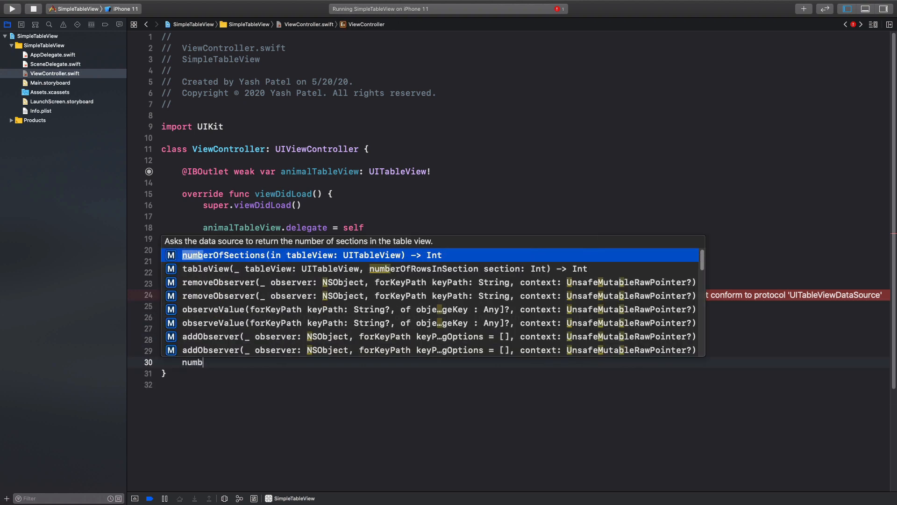
key(Down)
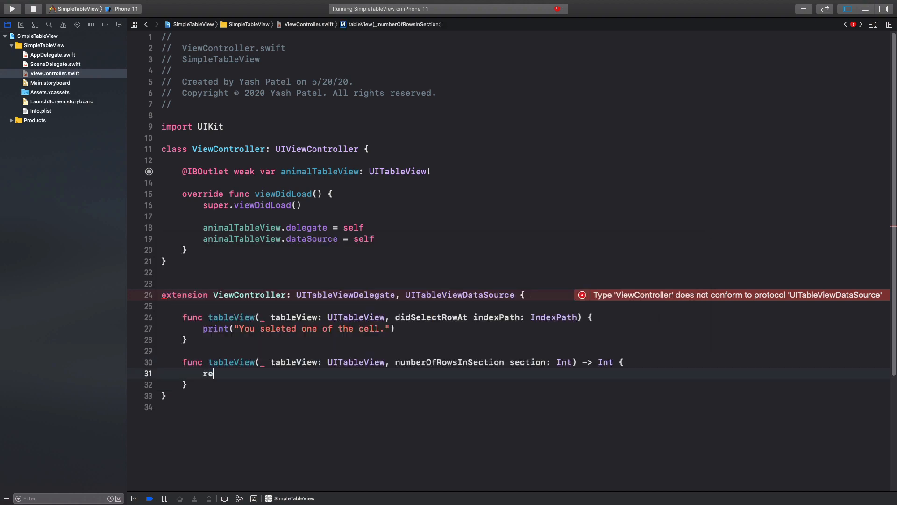
text(turn 3)
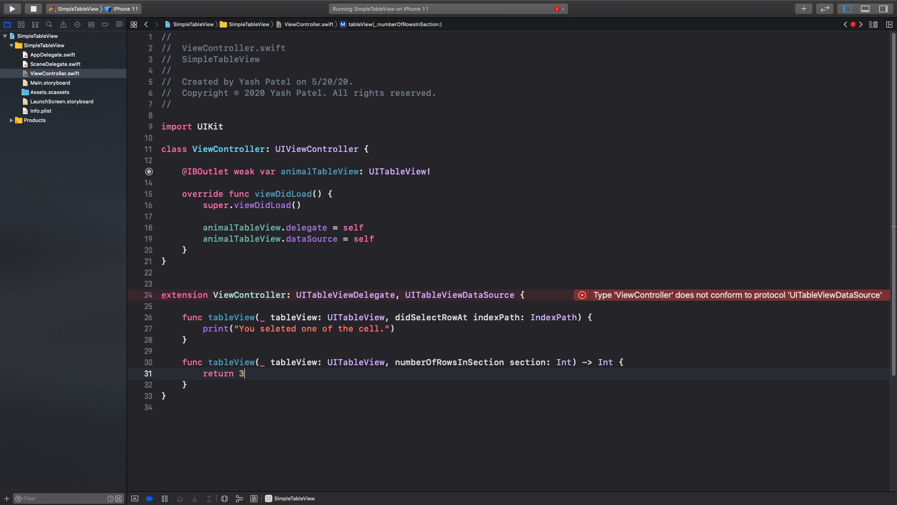
text(6)
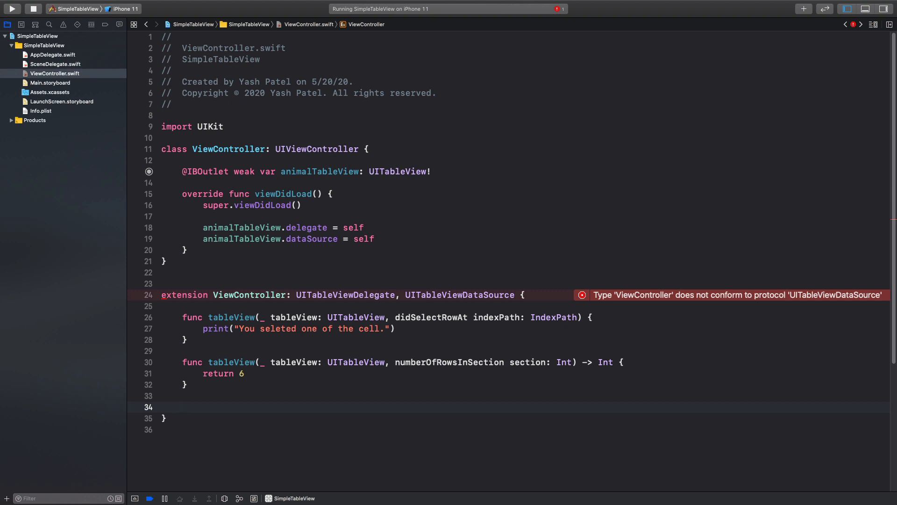
Add cellForRowAt dequeuing an "animalCell" cell for the indexPath and returning it.
text(cellforRowAt indexPath: IndexPath) -> UITableViewCell {)
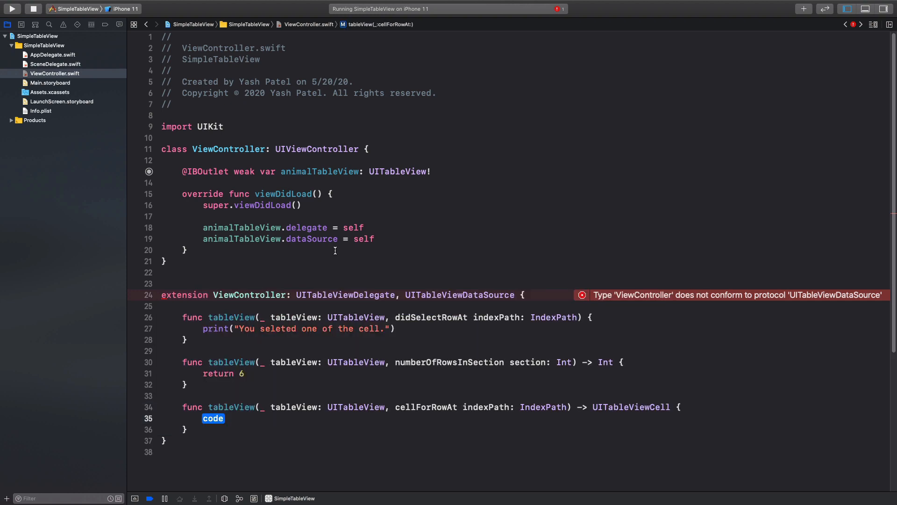
text(let)
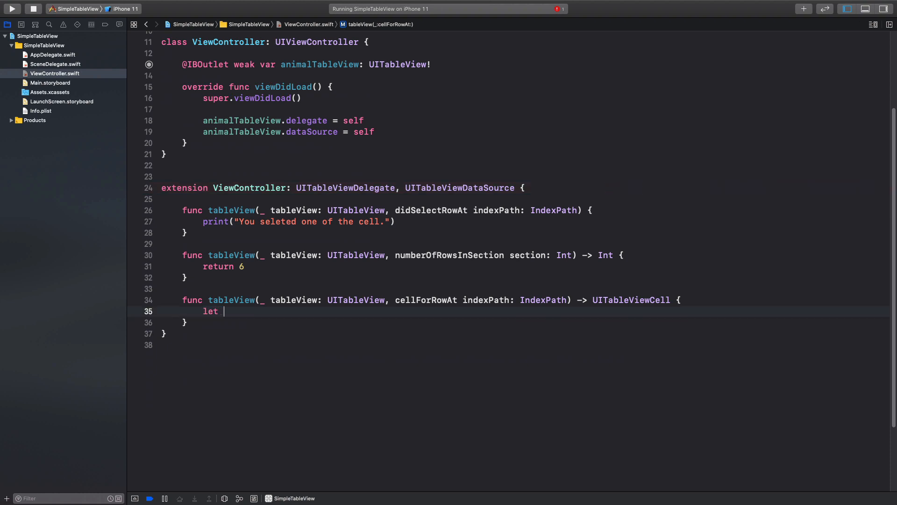
text(cell = an)
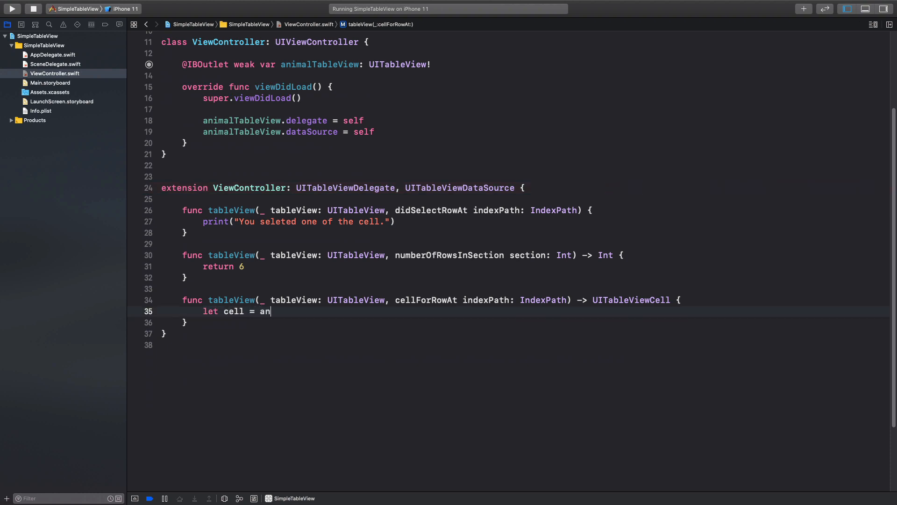
text(imalTableView)
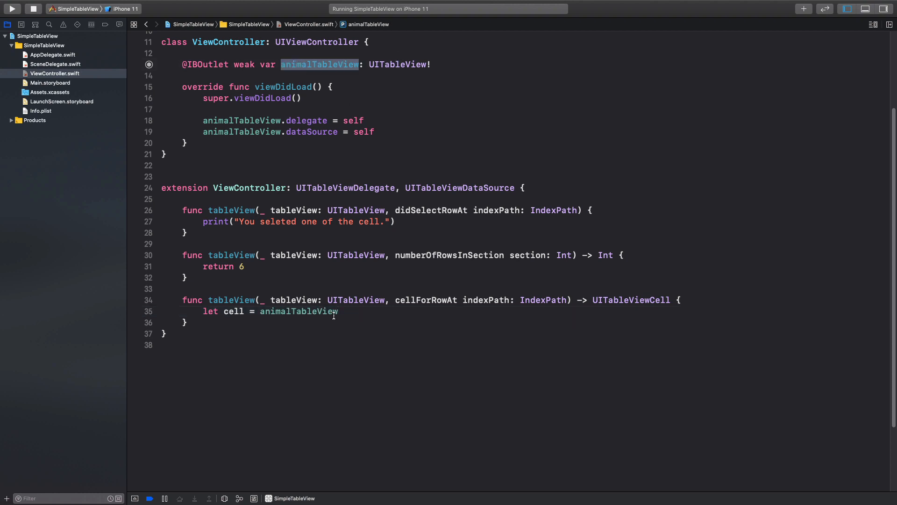
text(.)
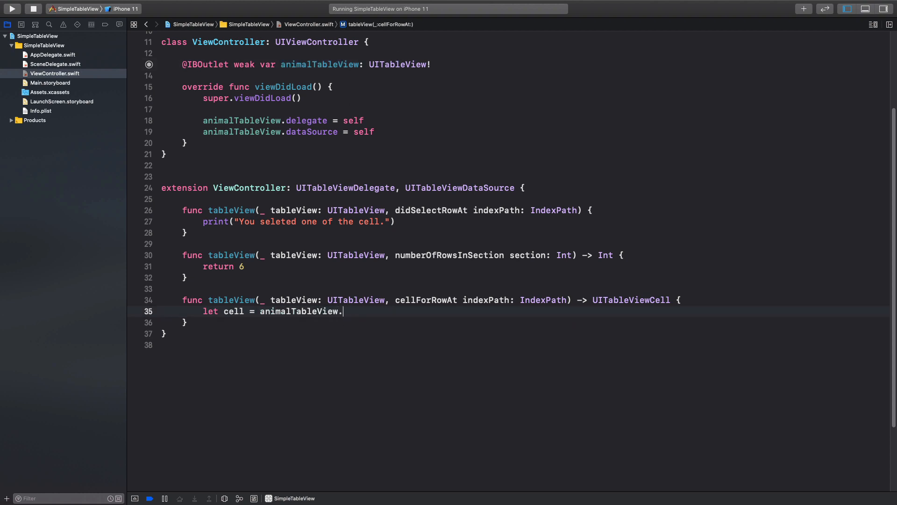
text(deq)
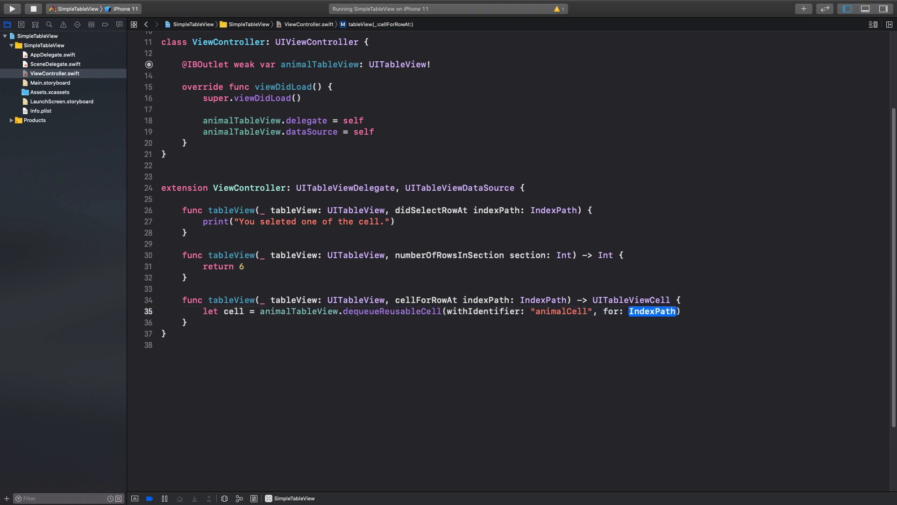
text(indexPath)
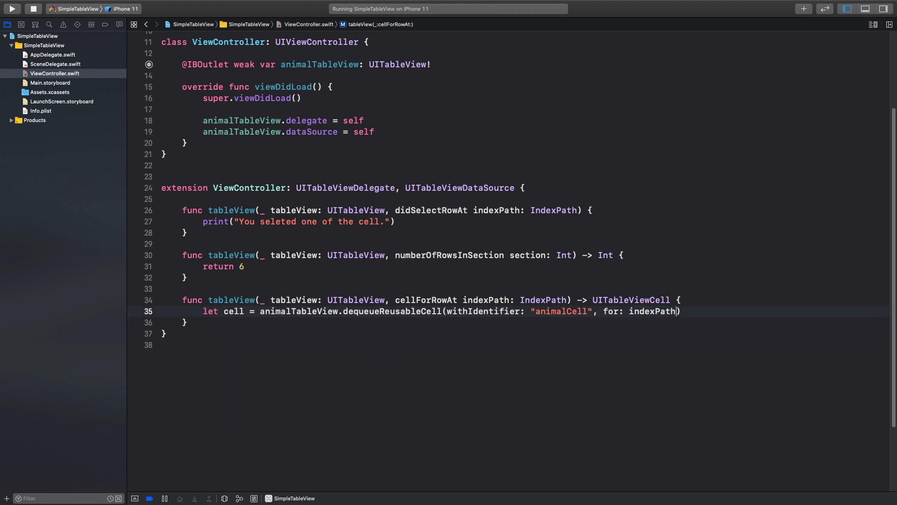
double_click(484, 300)
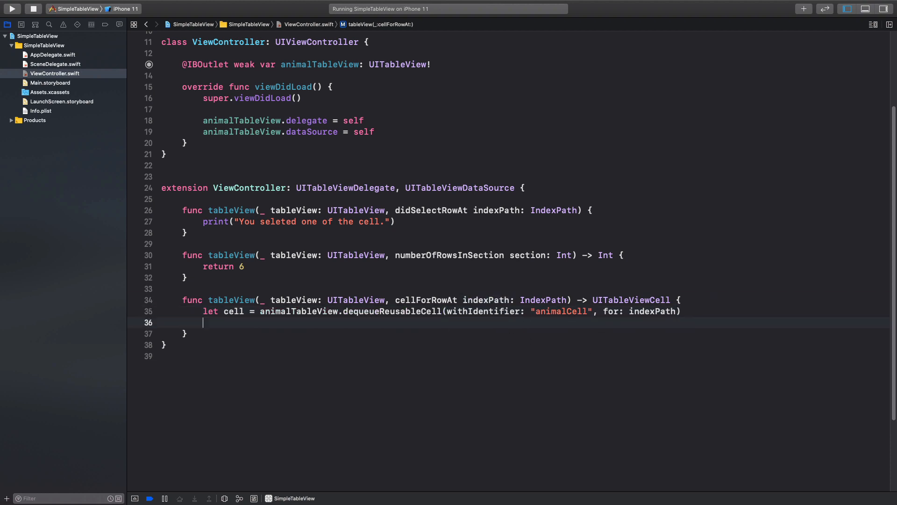
text(return)
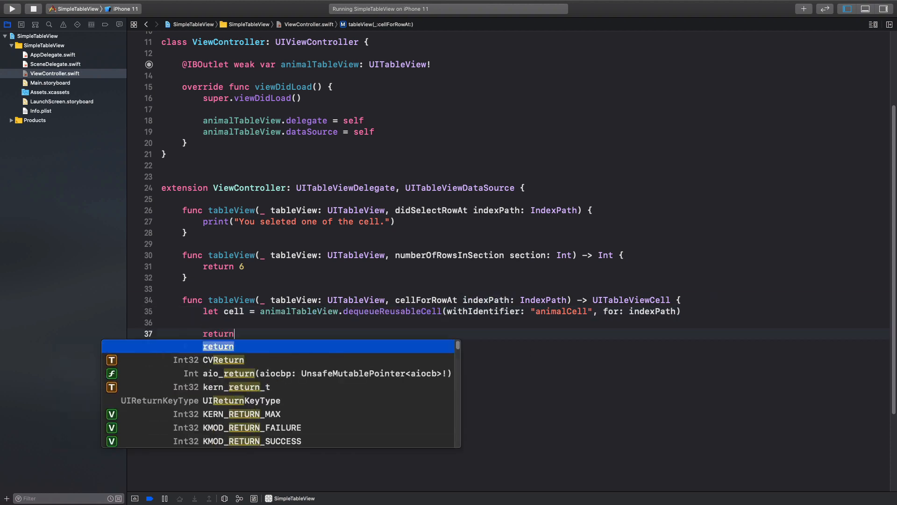
text(cell)
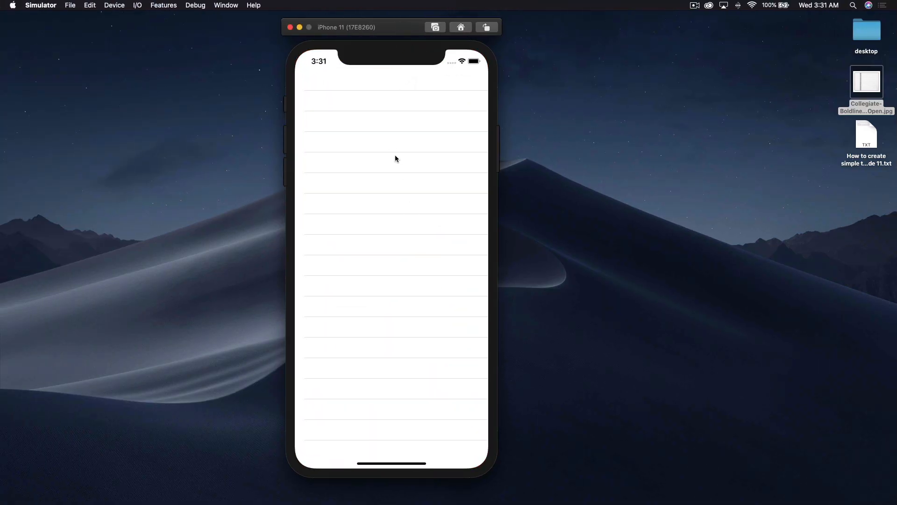
mouse_move(439, 183)
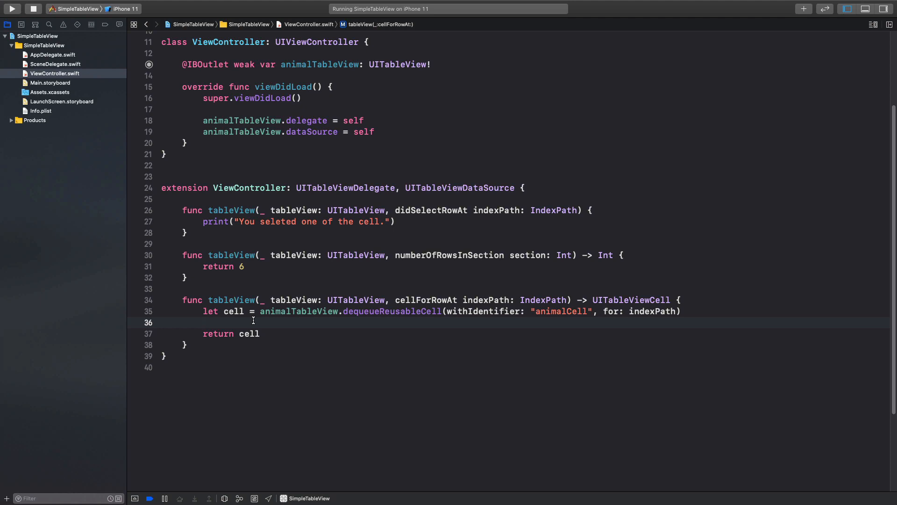
Set each dequeued cell's textLabel text to "I am a cell." before returning it.
click(204, 323)
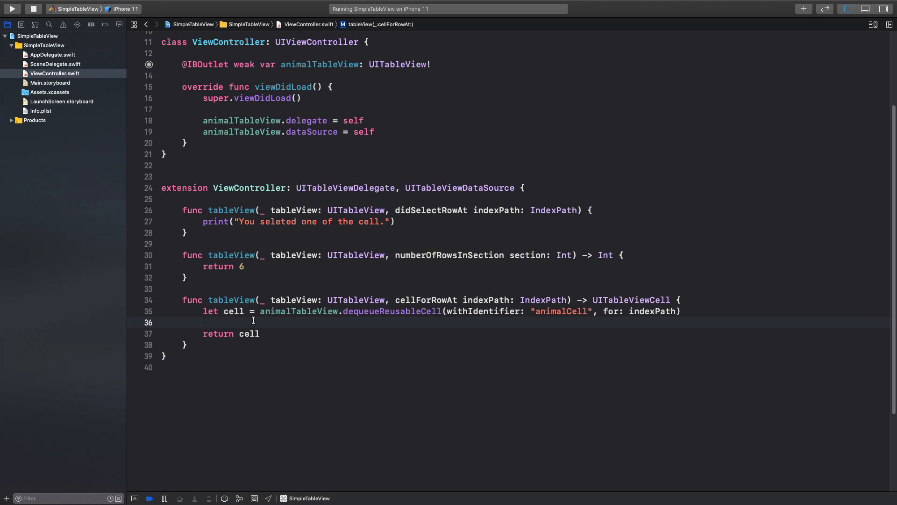
text(cell)
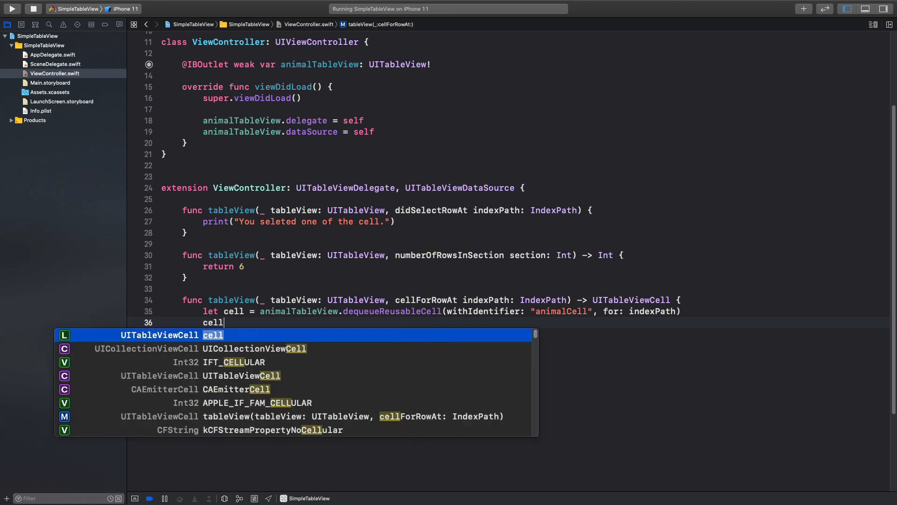
text(.textLabel.text)
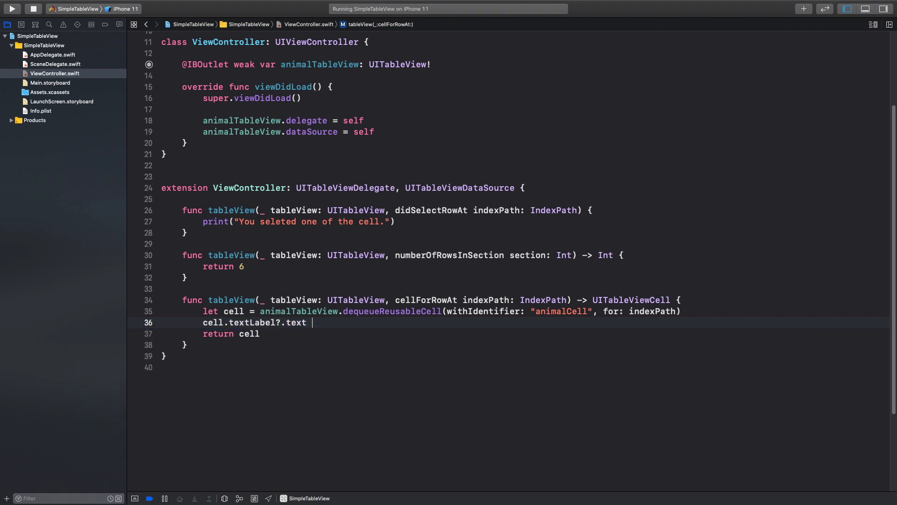
text(= "I")
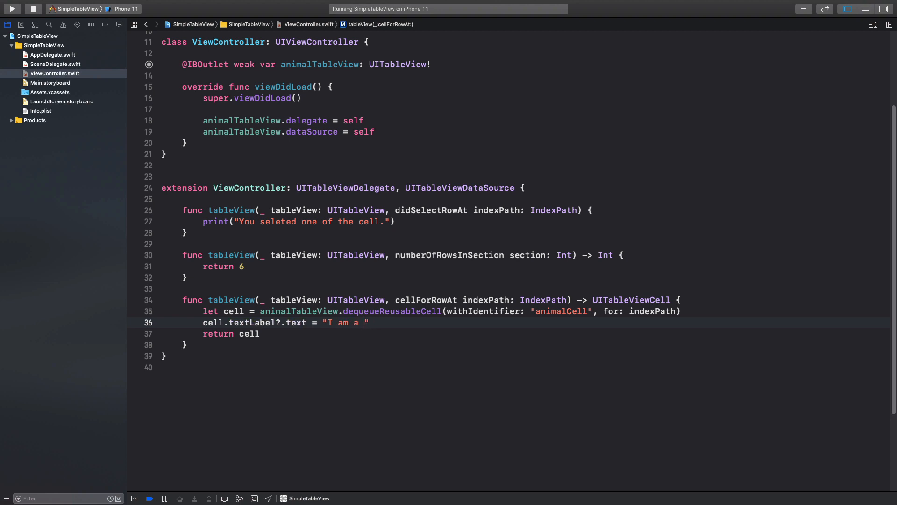
text(cell.)
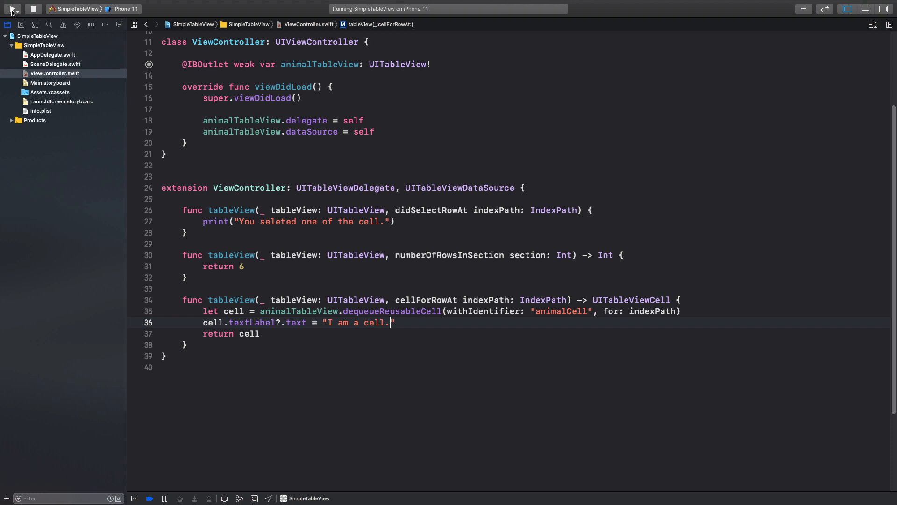
Rerun the app so the simulator shows six "I am a cell." rows.
click(18, 9)
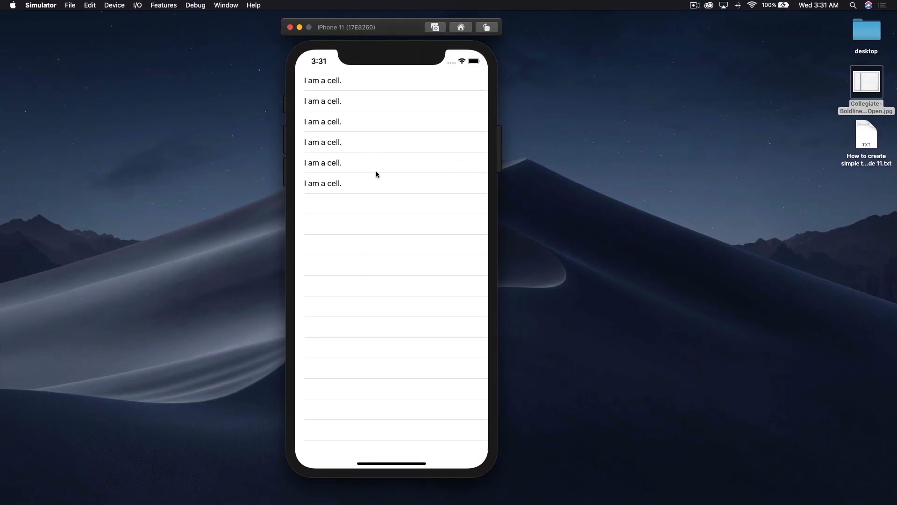
mouse_move(387, 227)
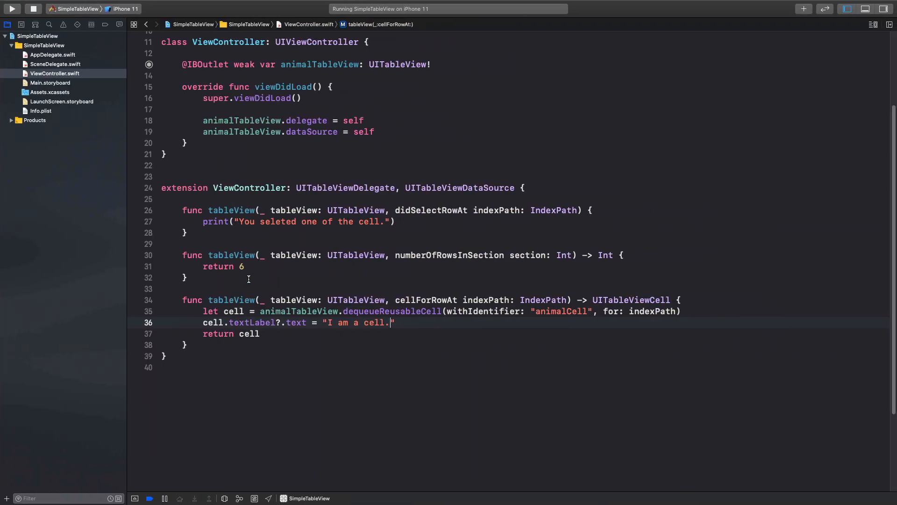
Change numberOfRowsInSection to return 16 and rerun the app.
text(1)
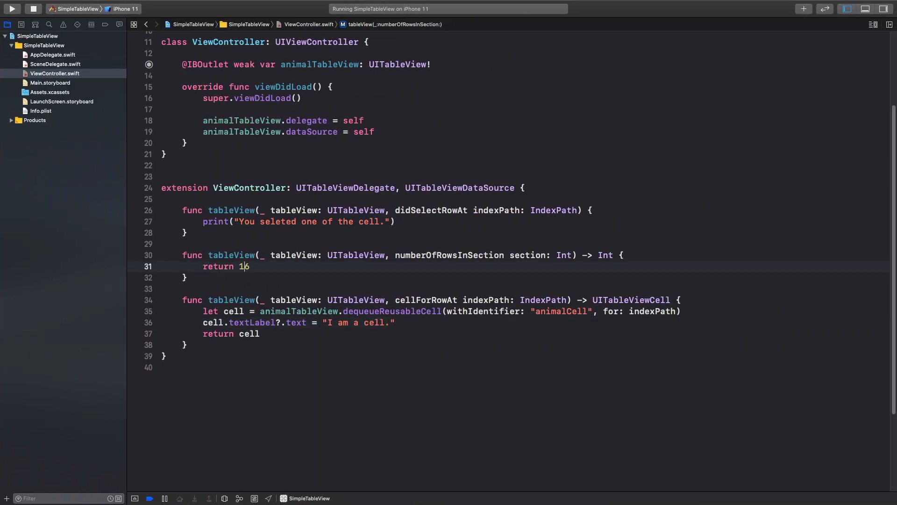
click(17, 8)
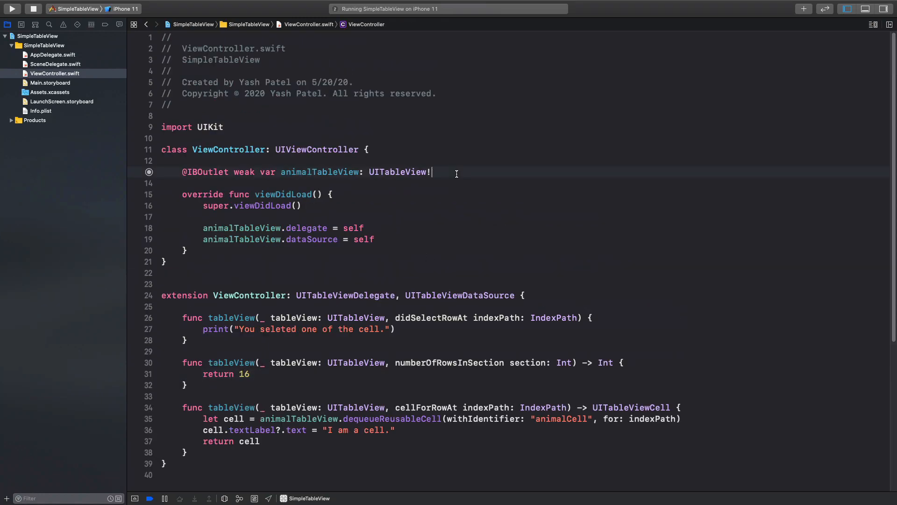
Declare var animals = ["Dog", "Cat", "Lion", ...] on line 15.
text(var)
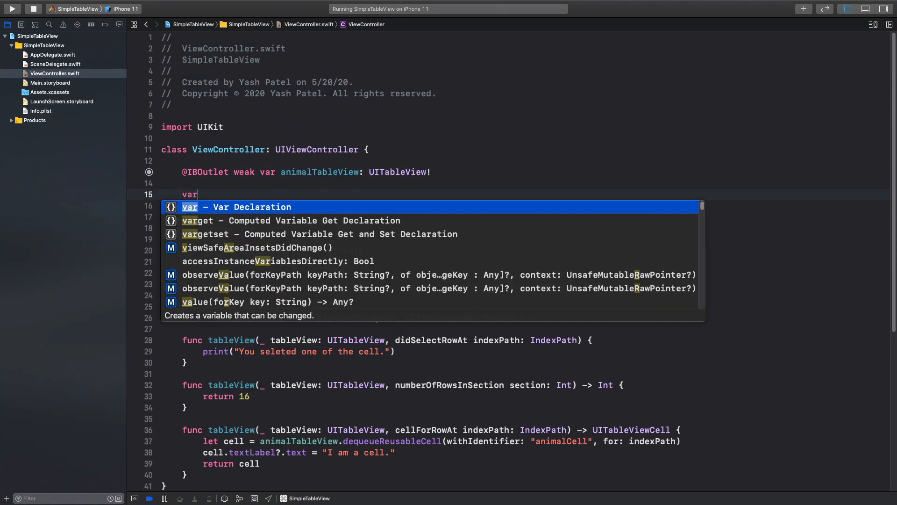
text(animals =)
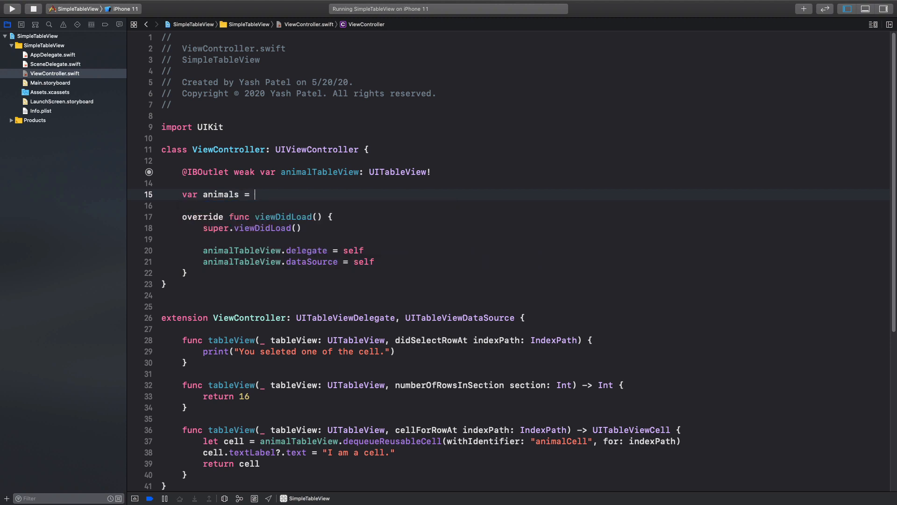
text([])
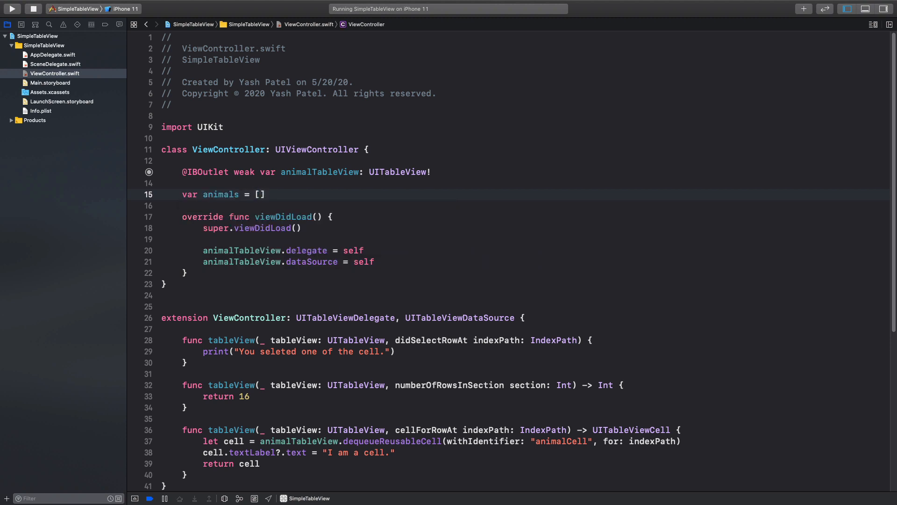
text("D")
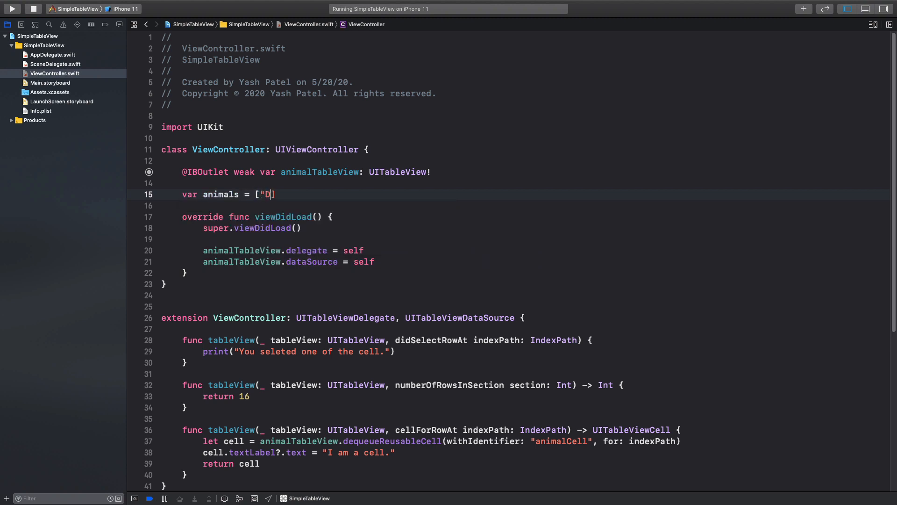
text(og", "C)
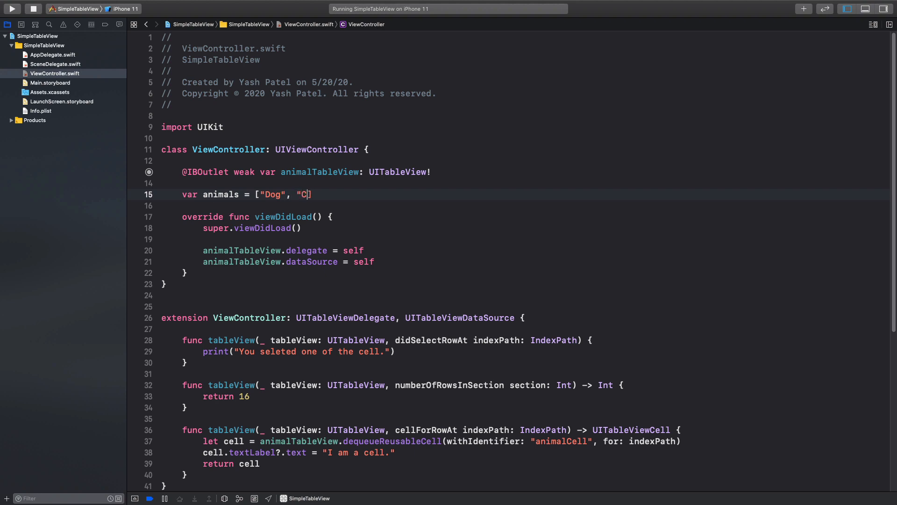
text(at", "Li)
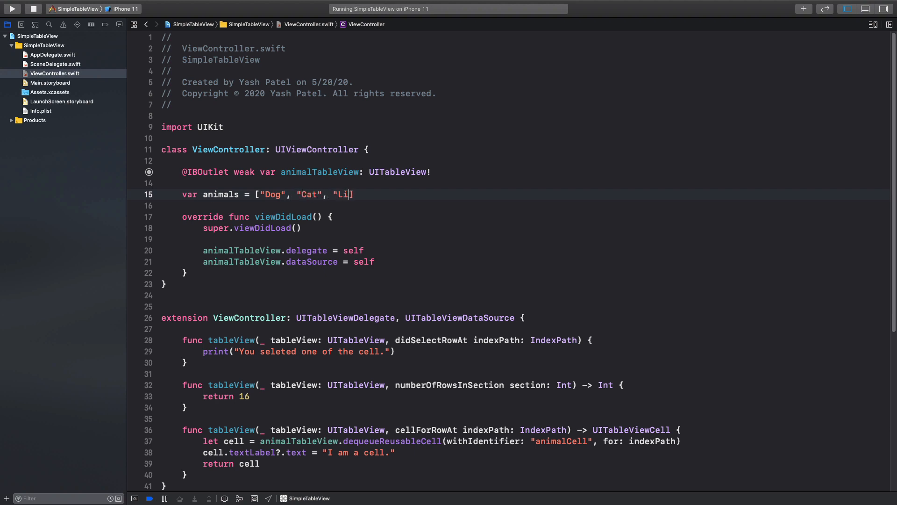
text(on",)
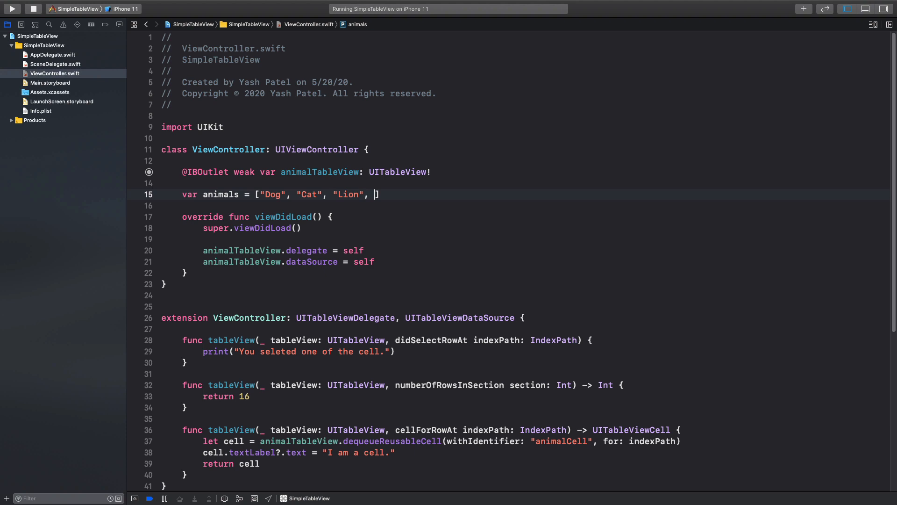
Extend the array with "Monkey", "Donkey", "Human" and "Gold Fish".
text("Monkey")
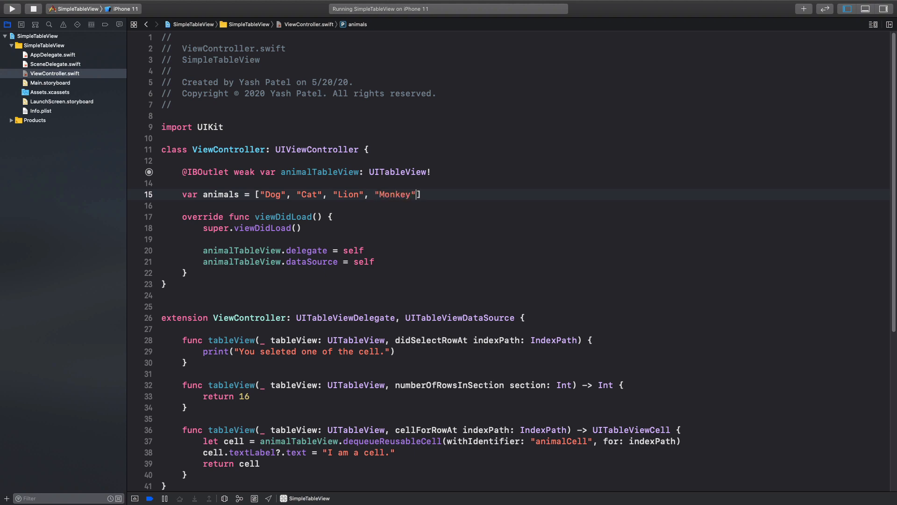
text(, "Donkey)
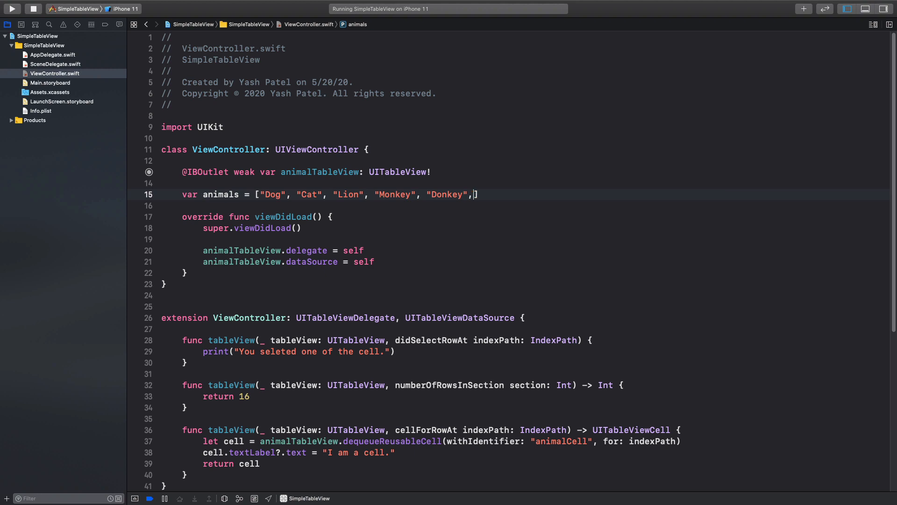
text("Human)
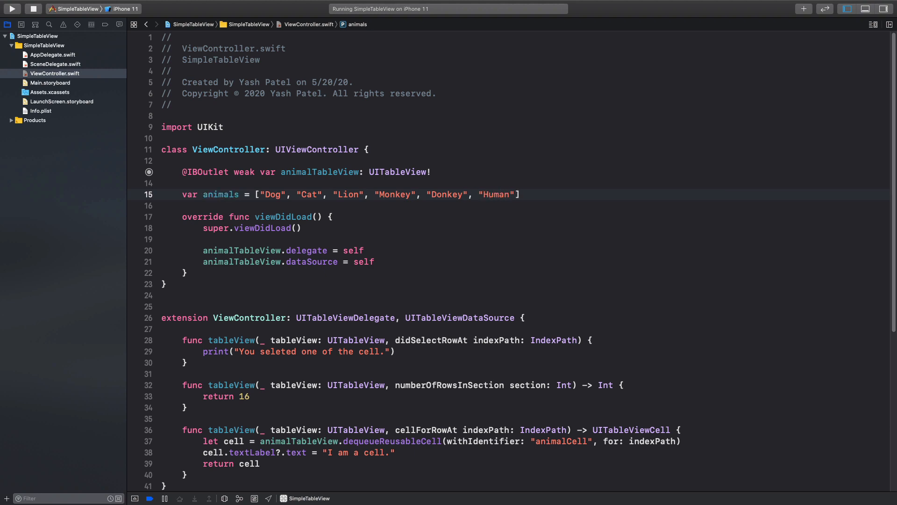
text(, "")
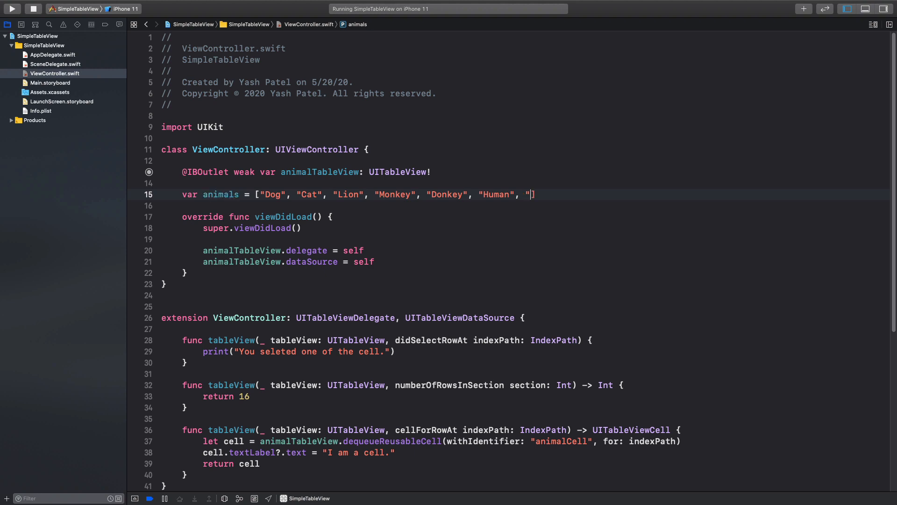
text(Go)
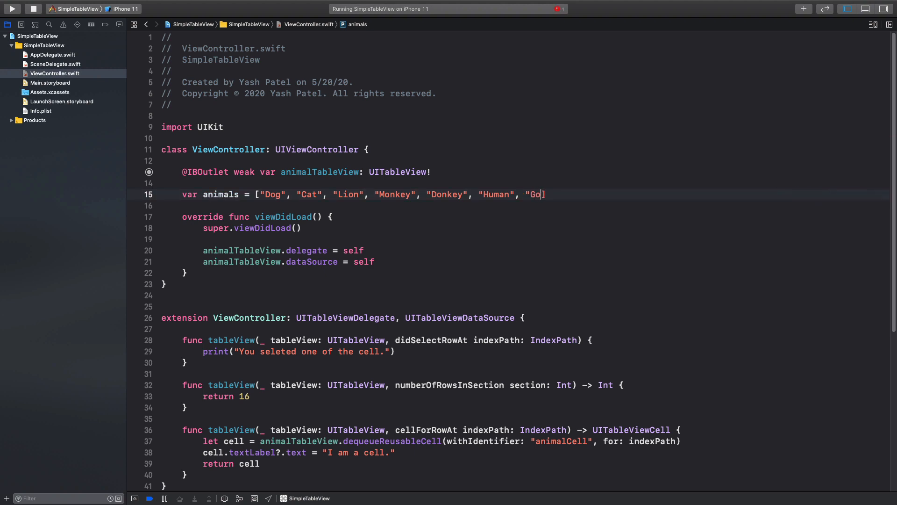
text(ld fish)
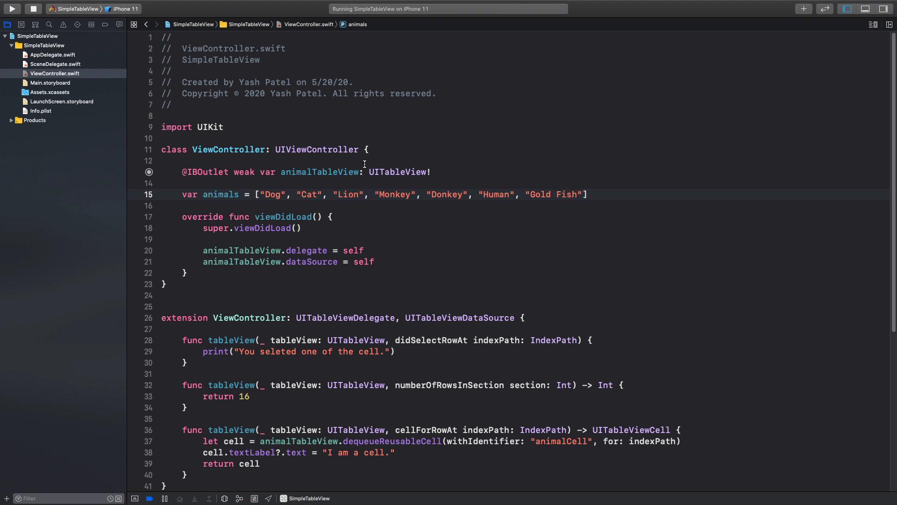
Replace the fixed row count 16 with animals.count.
scroll(down, 3)
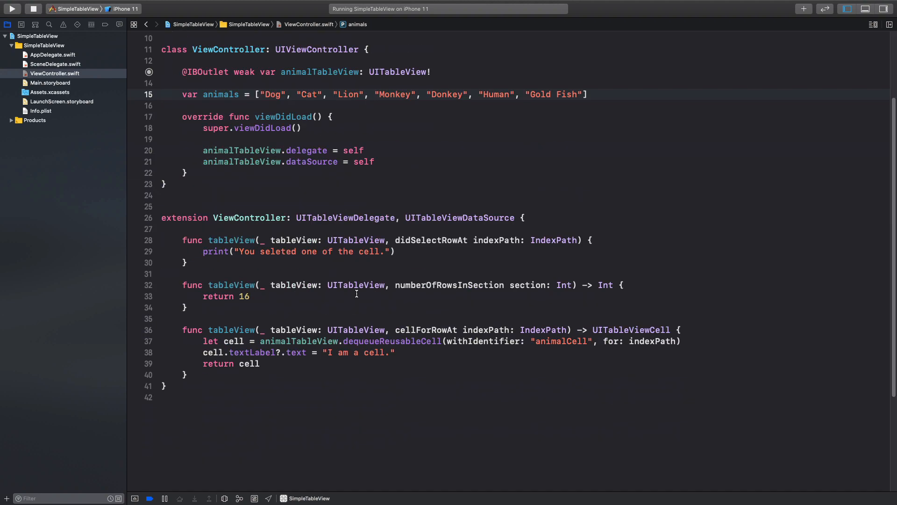
double_click(243, 296)
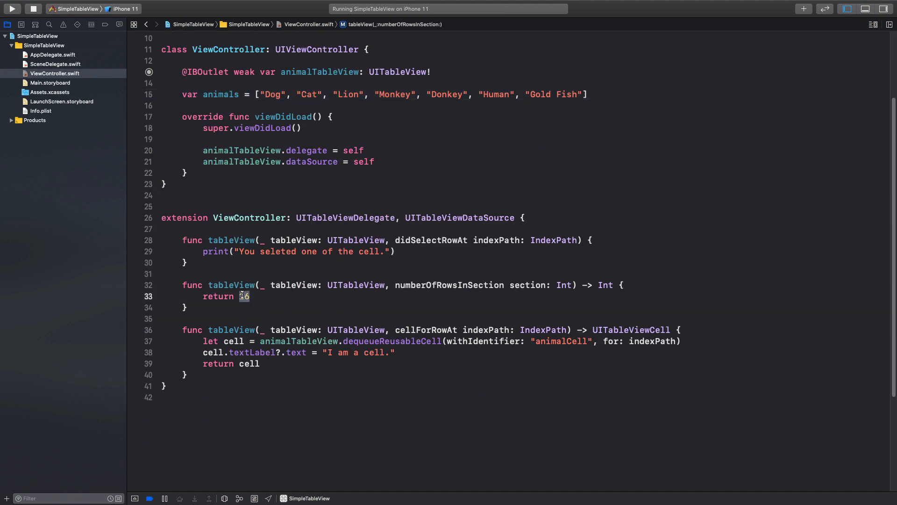
text(animals)
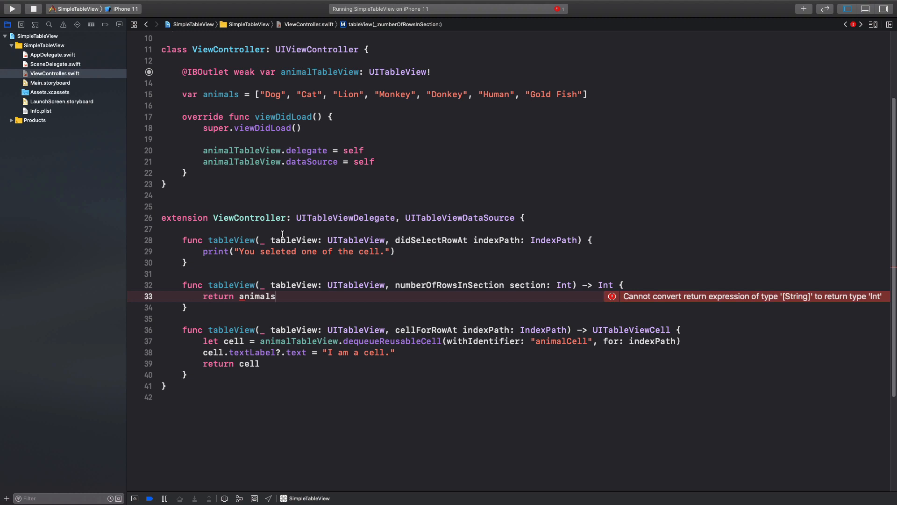
text(.count)
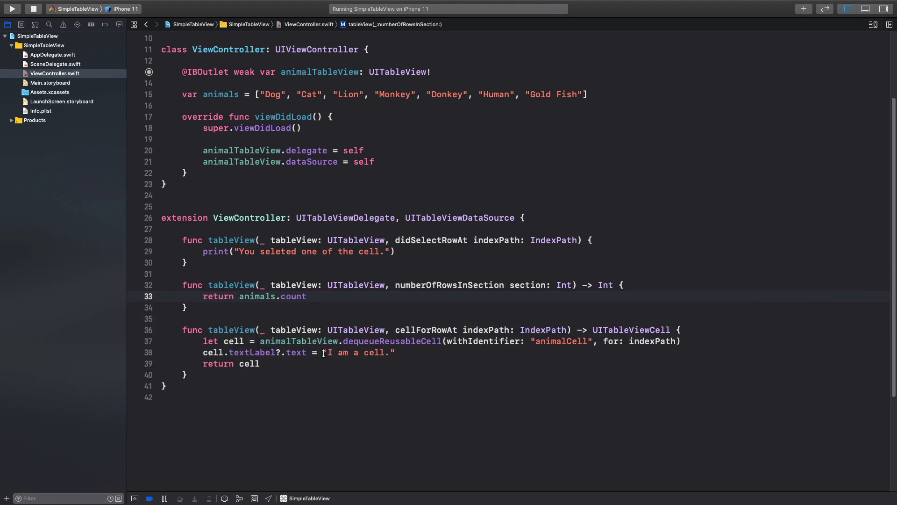
Set each cell's text to animals[indexPath.row] instead of "I am a cell.".
double_click(355, 353)
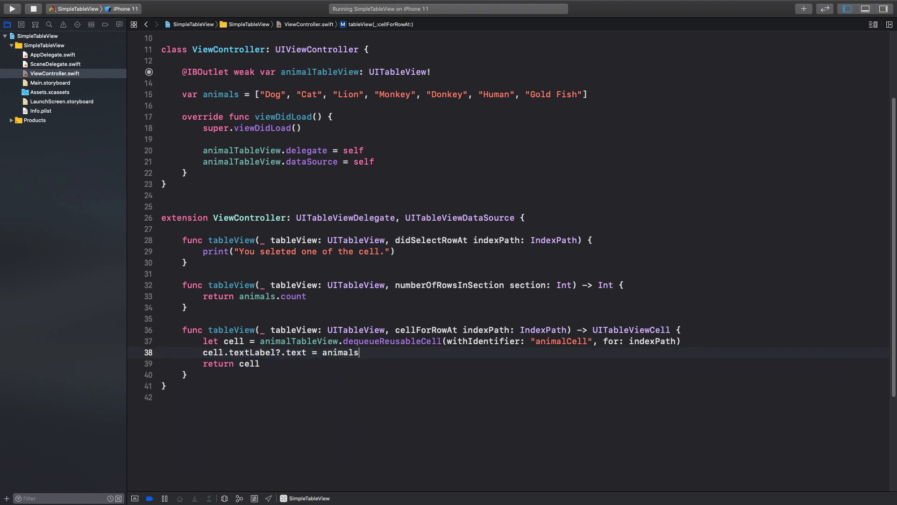
text([)
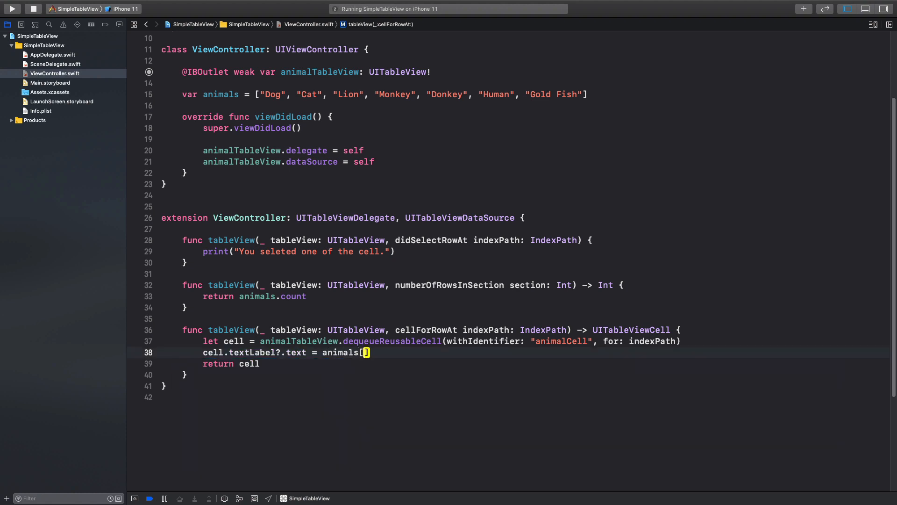
text(indexPath.row)
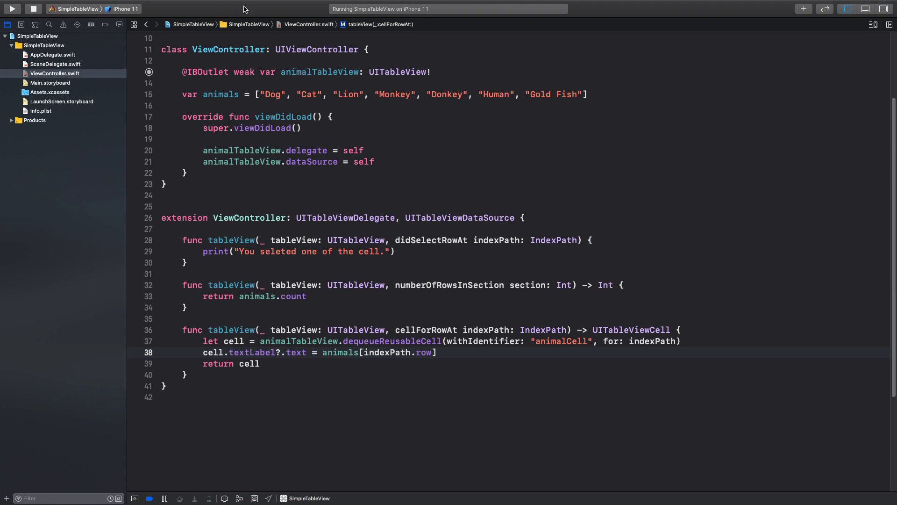
mouse_move(47, 19)
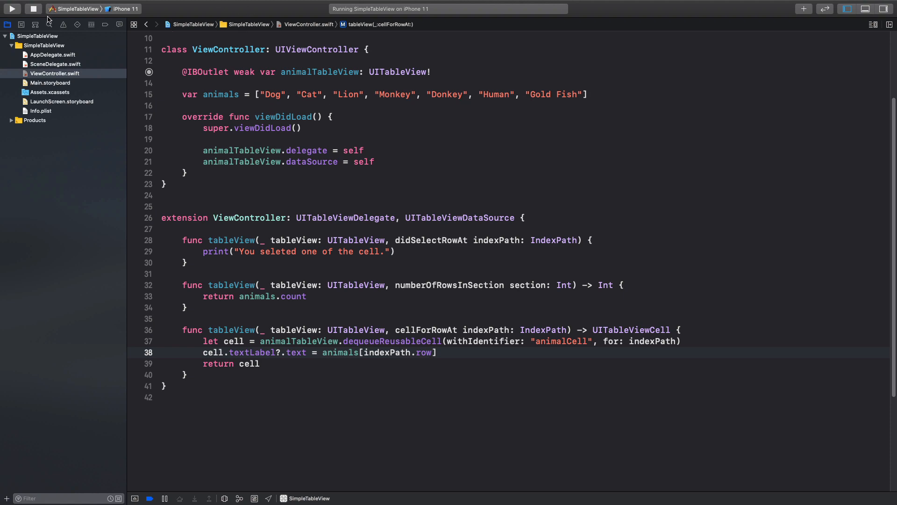
Run the updated app in Simulator and tap the Dog row to test selection.
click(16, 9)
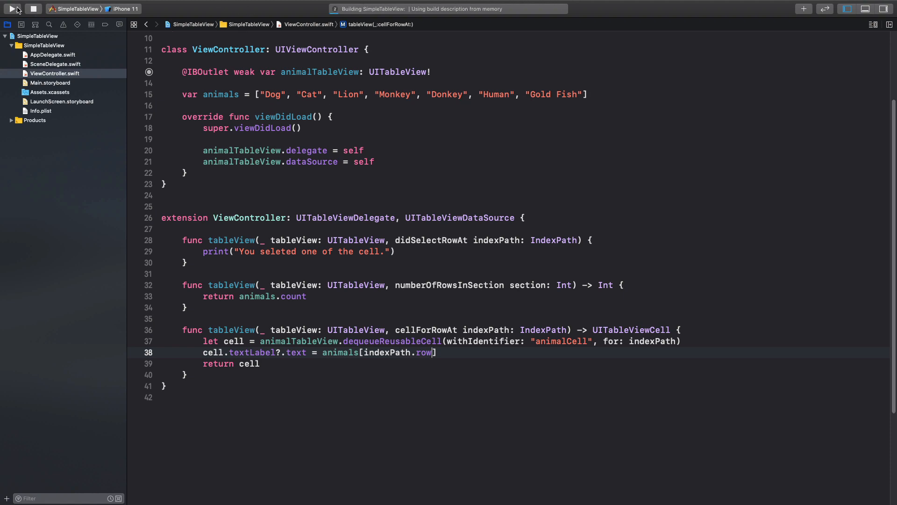
click(15, 9)
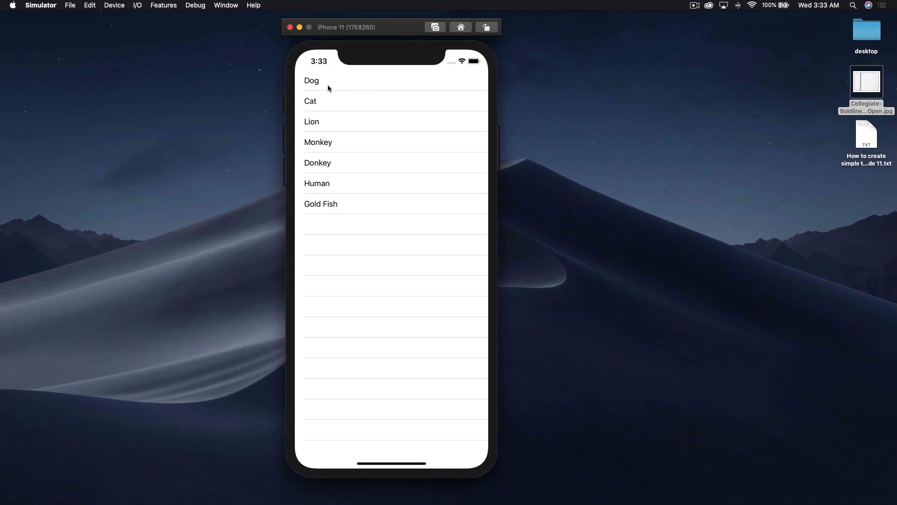
click(327, 122)
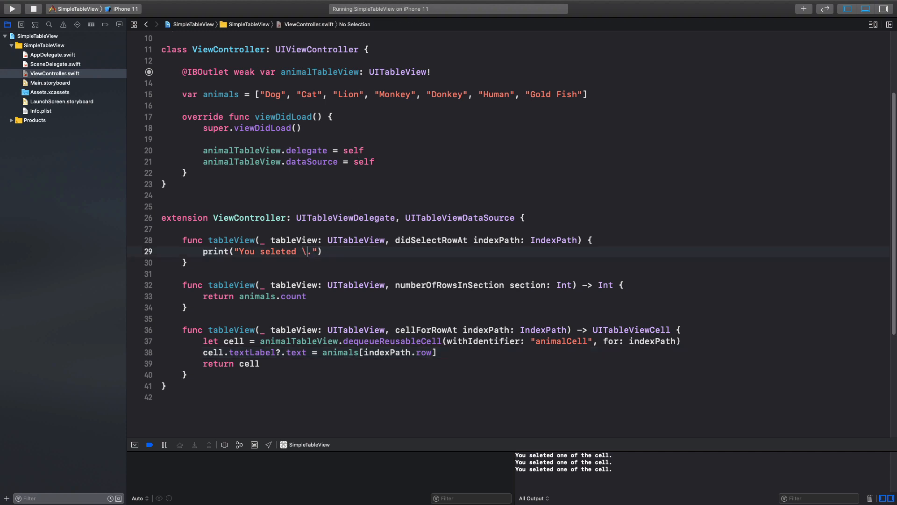
Make didSelectRowAt print "You seleted \(animals[indexPath.row]).".
text(()
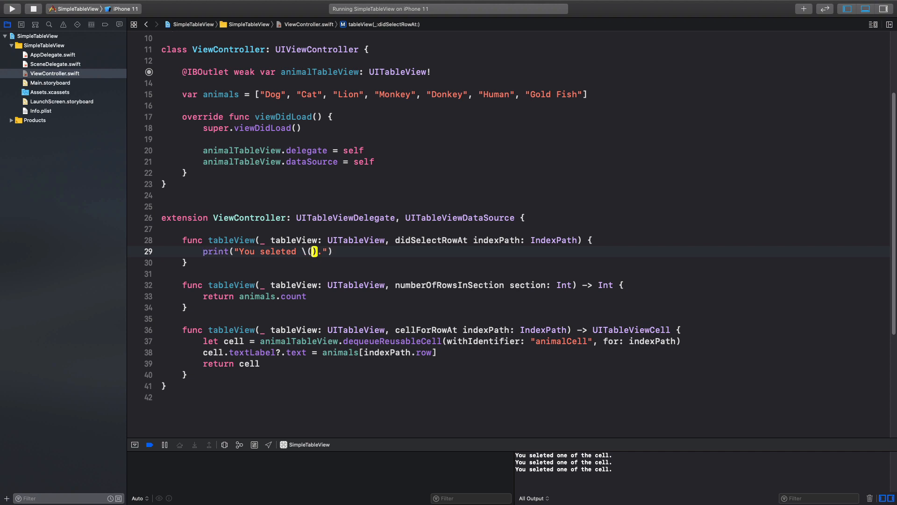
text(animals[)
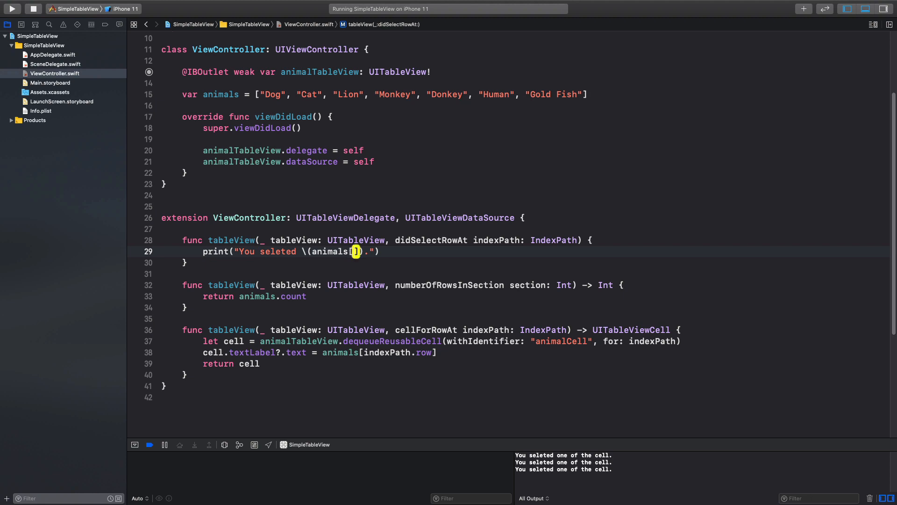
text(indexPath)
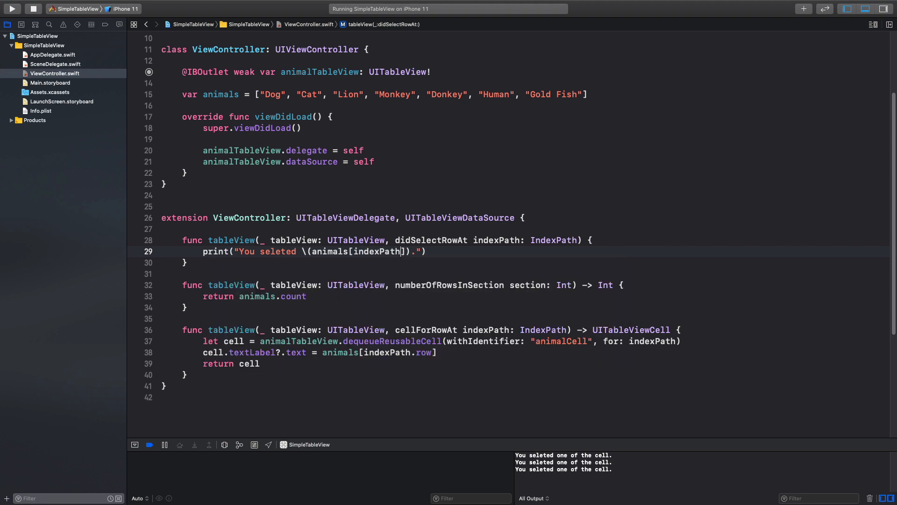
text(.row)
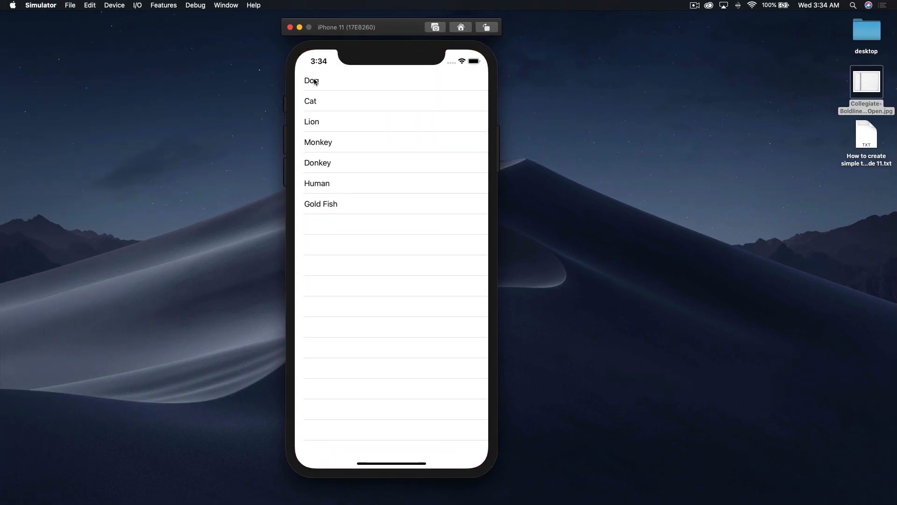
Tap Dog and then Human in the Simulator list to check the selection messages.
click(311, 80)
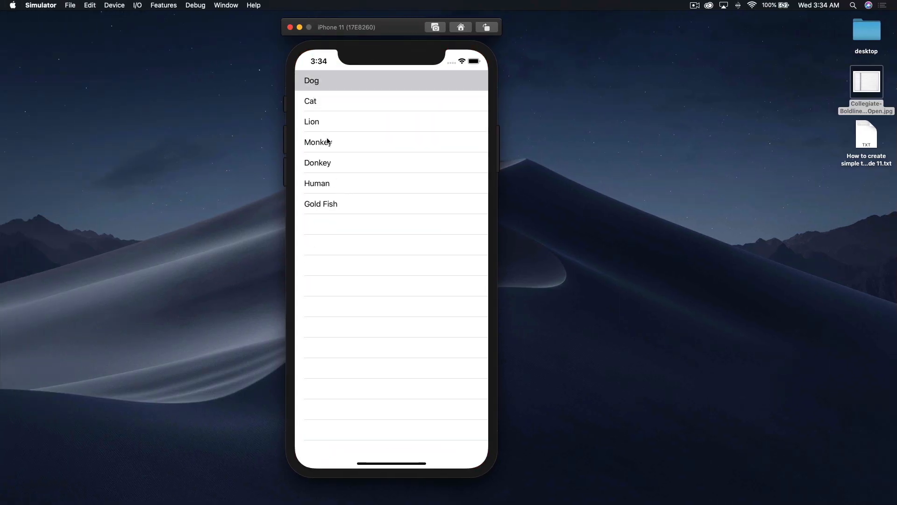
click(342, 184)
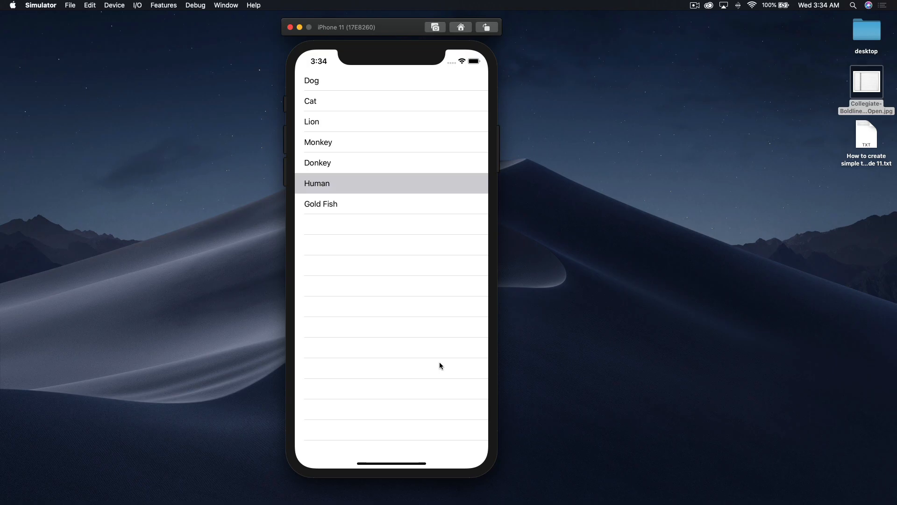
mouse_move(437, 363)
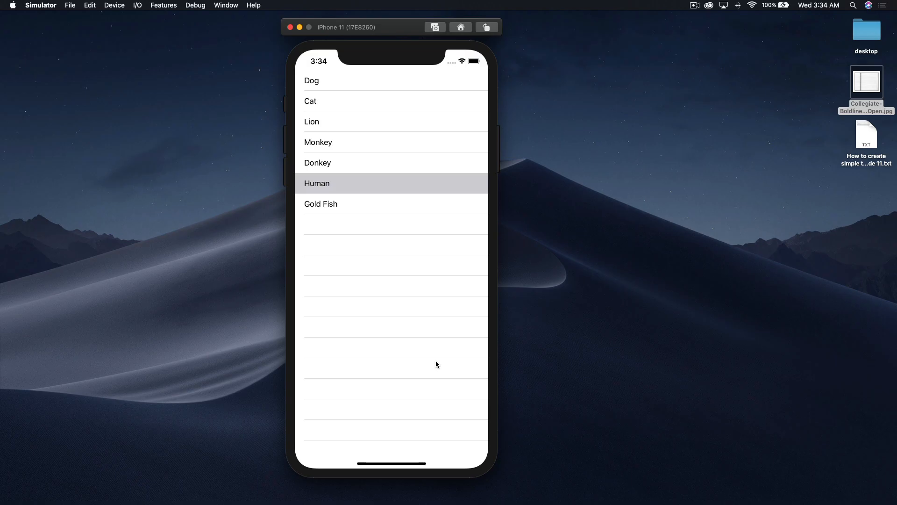